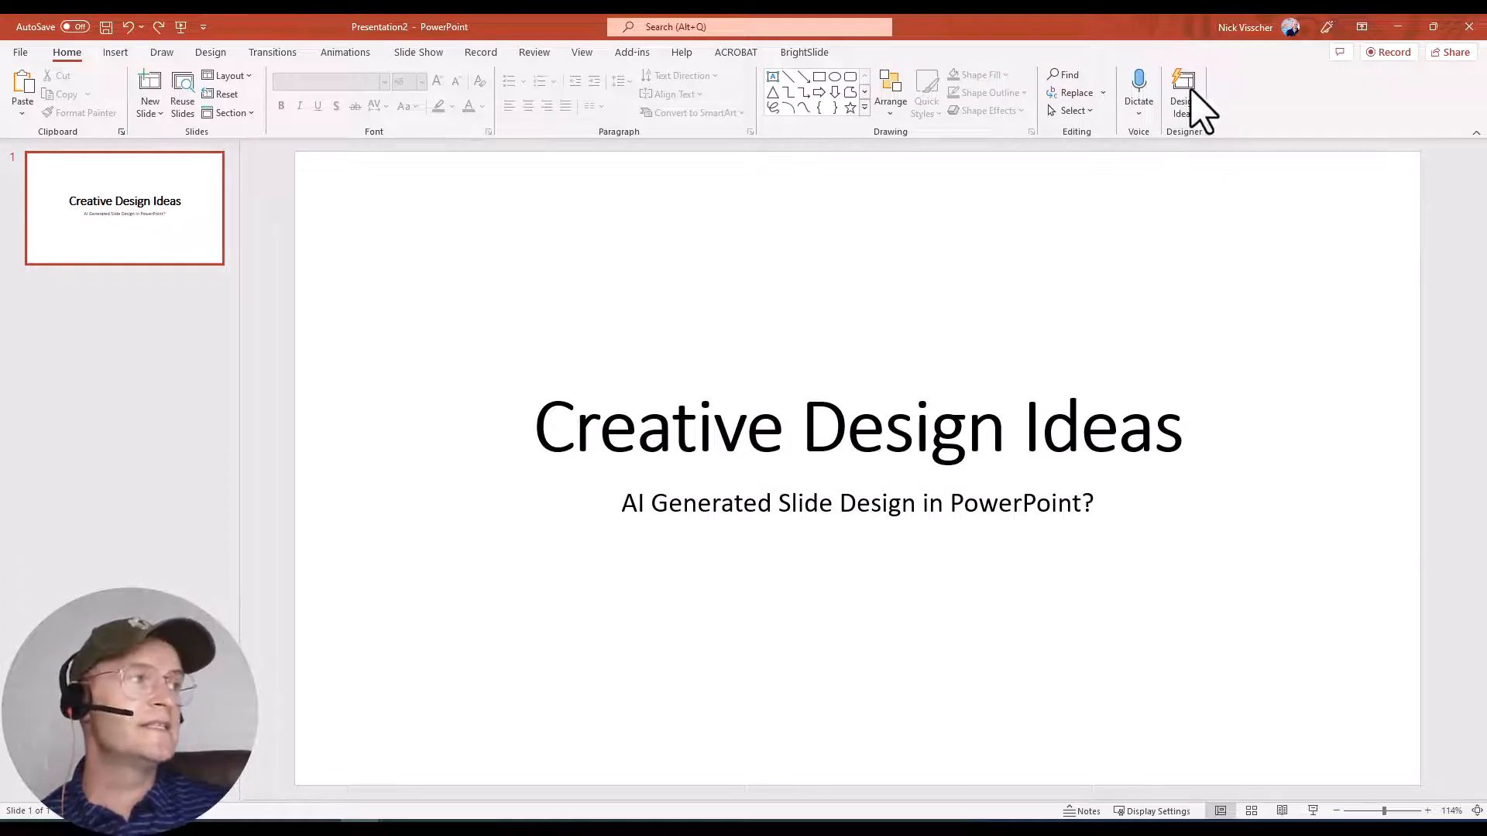
Step: Apply Designer's orange-pink gradient lightbulb design to the 'Creative Design Ideas' title slide
left_click(1183, 95)
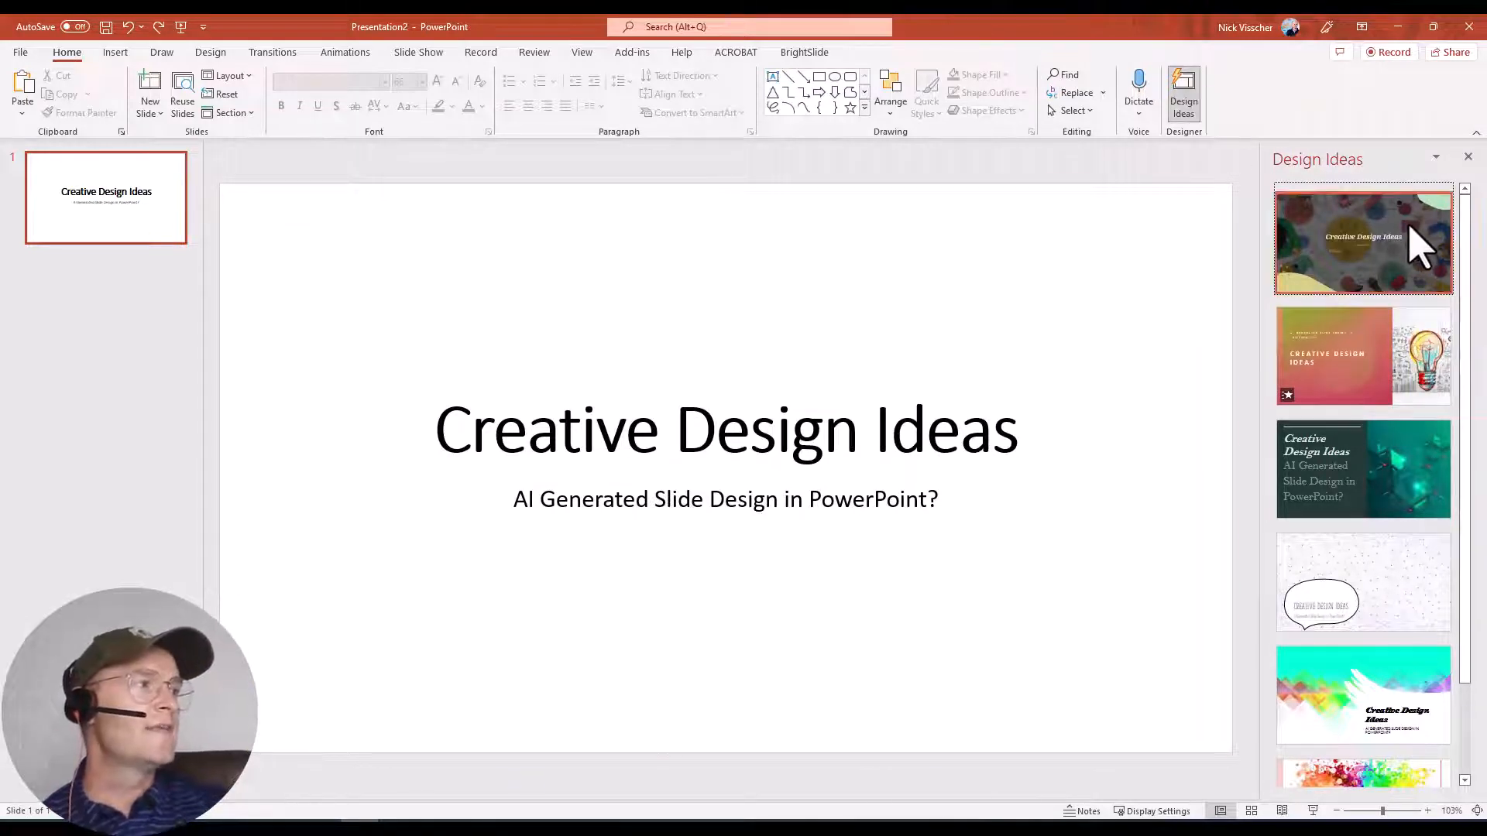
left_click(1363, 240)
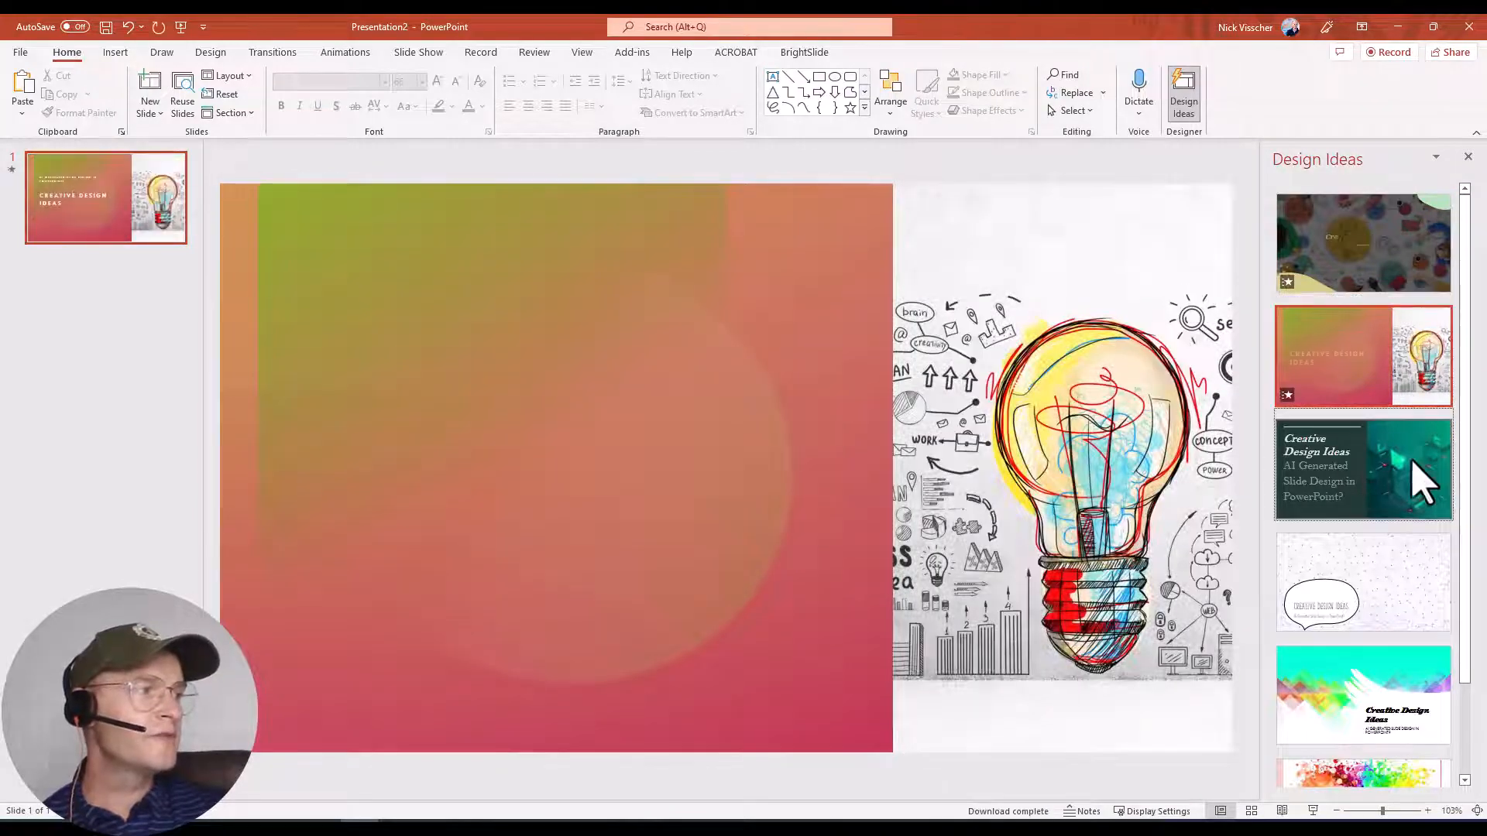
Step: Apply the speech-bubble network design, then scroll the Design Ideas list for more options
left_click(1363, 580)
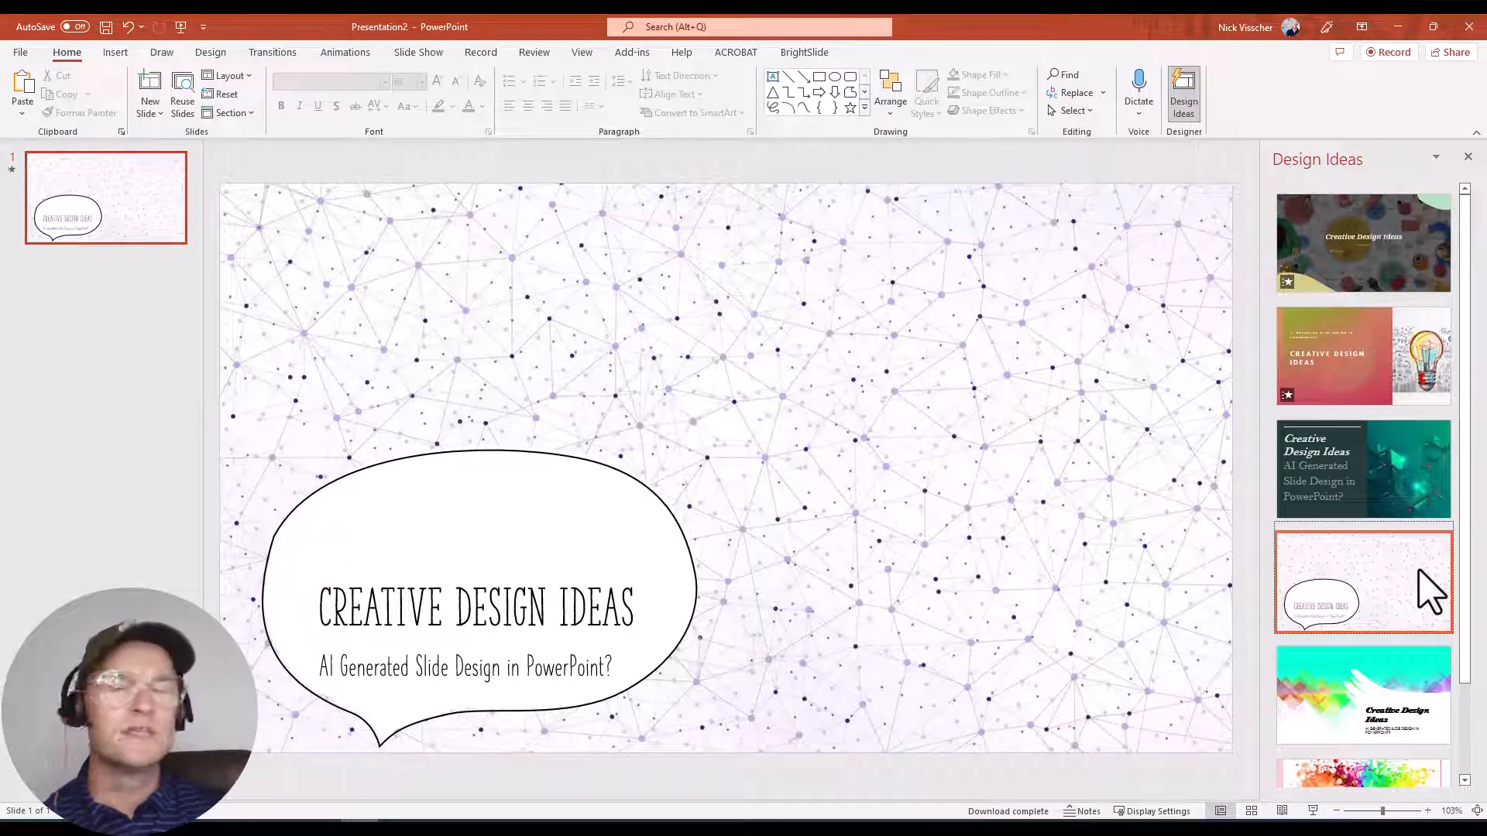
scroll("down", 3)
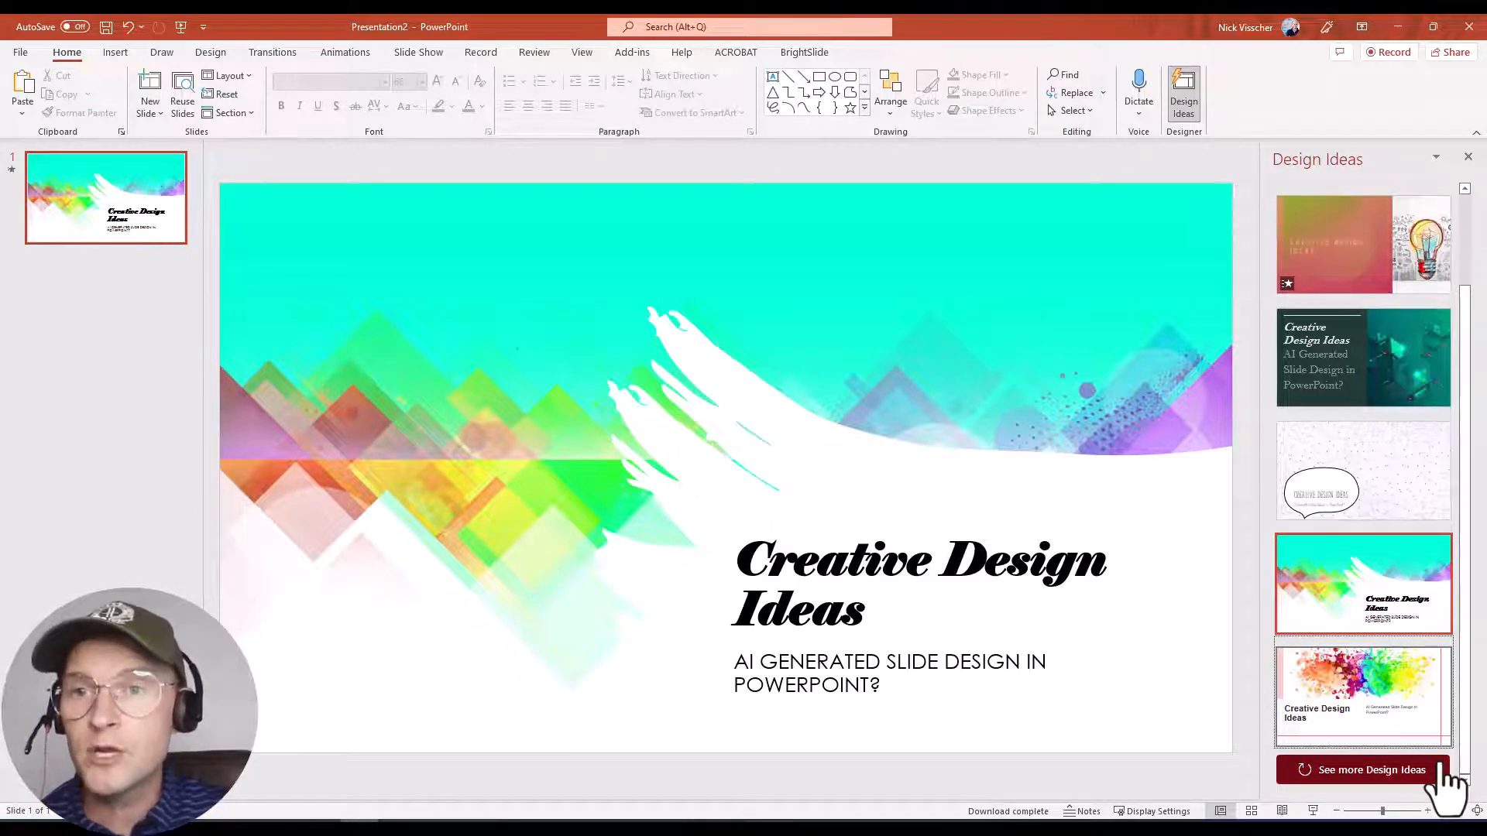
Step: Load more design ideas and apply the grey paint-splatter design to the title slide
left_click(1369, 768)
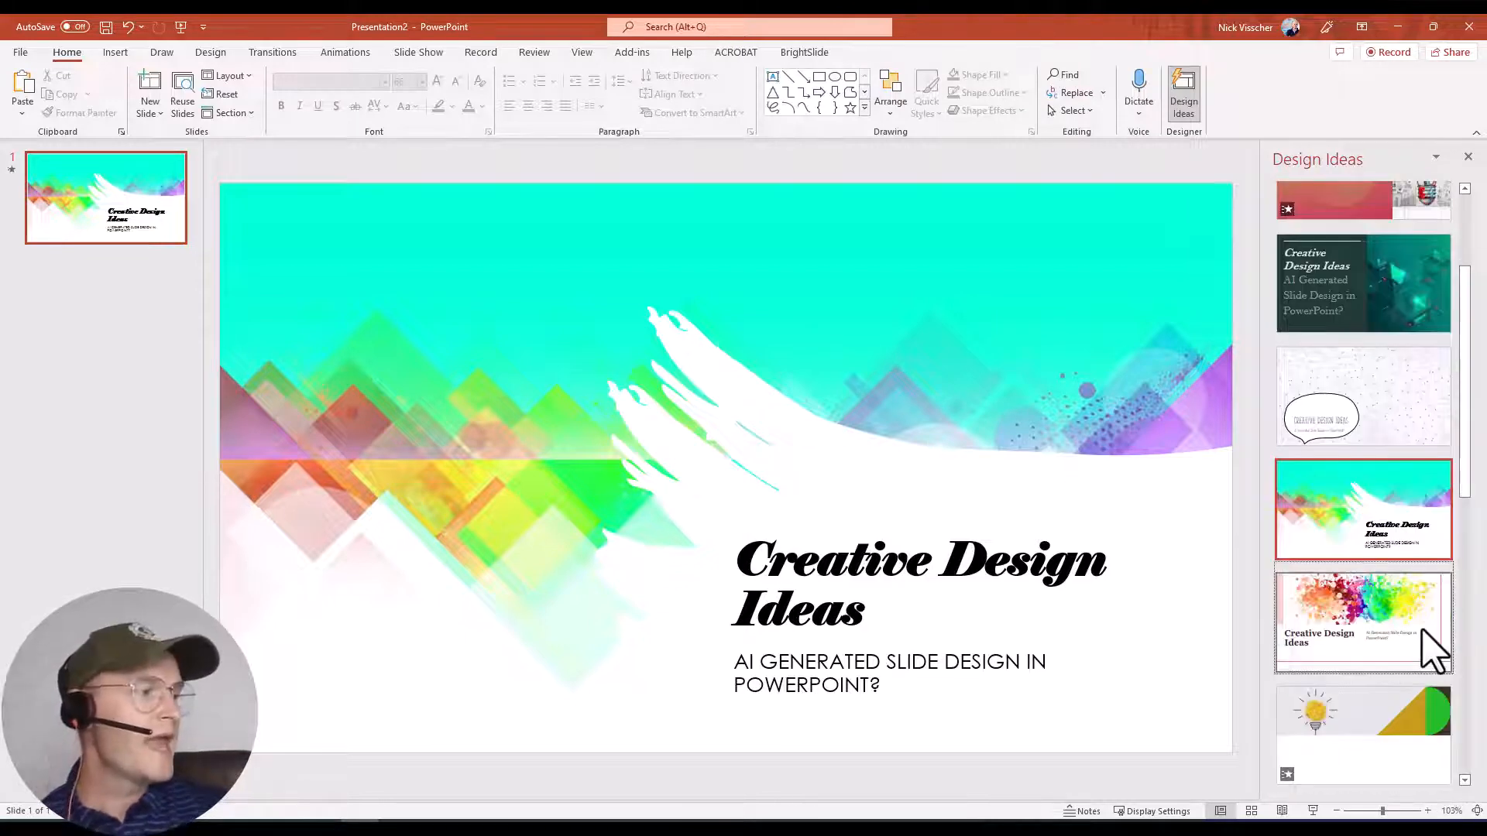
scroll("down", 3)
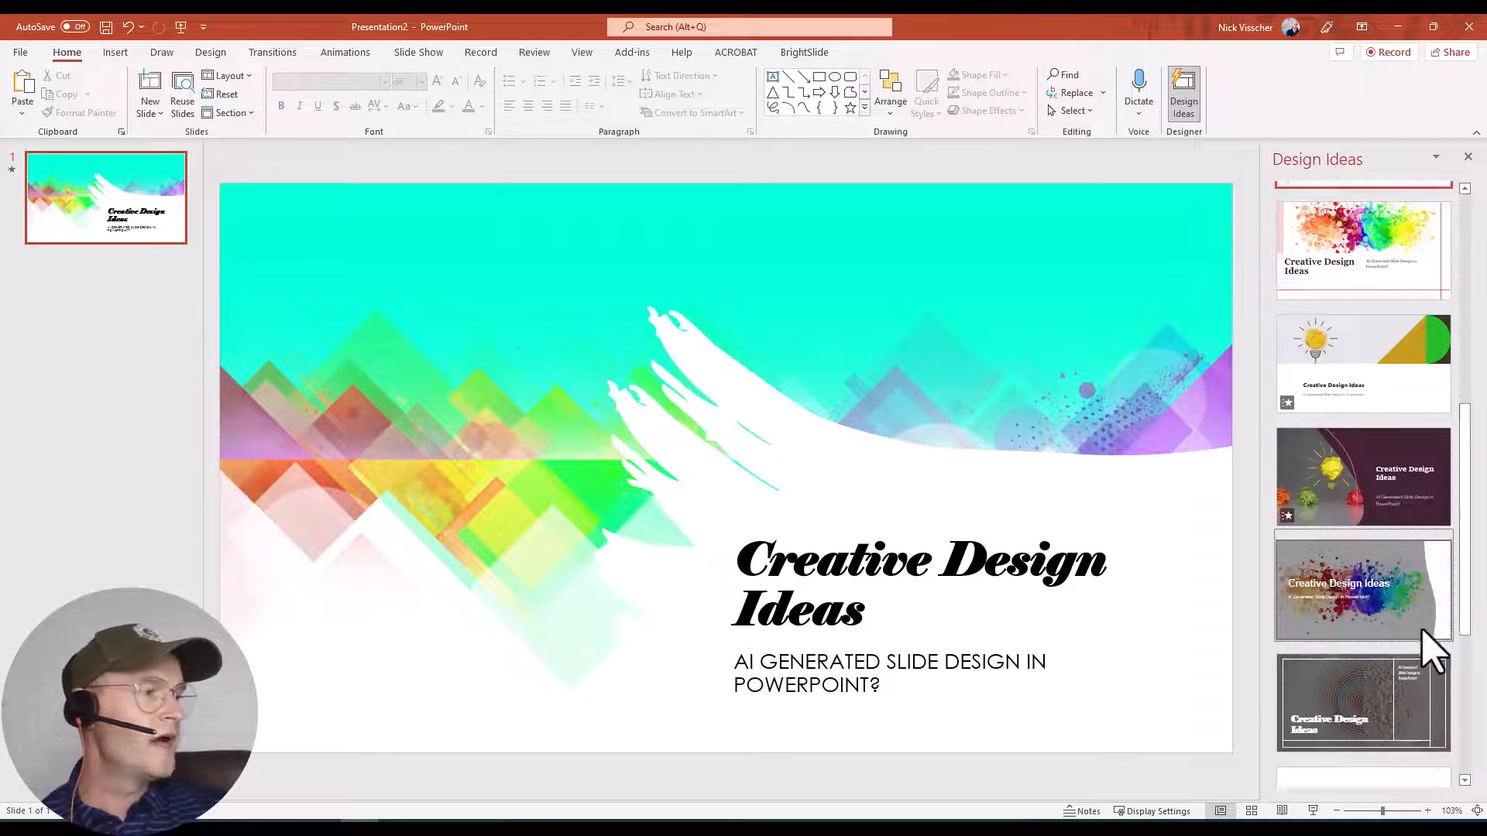
scroll("down", 3)
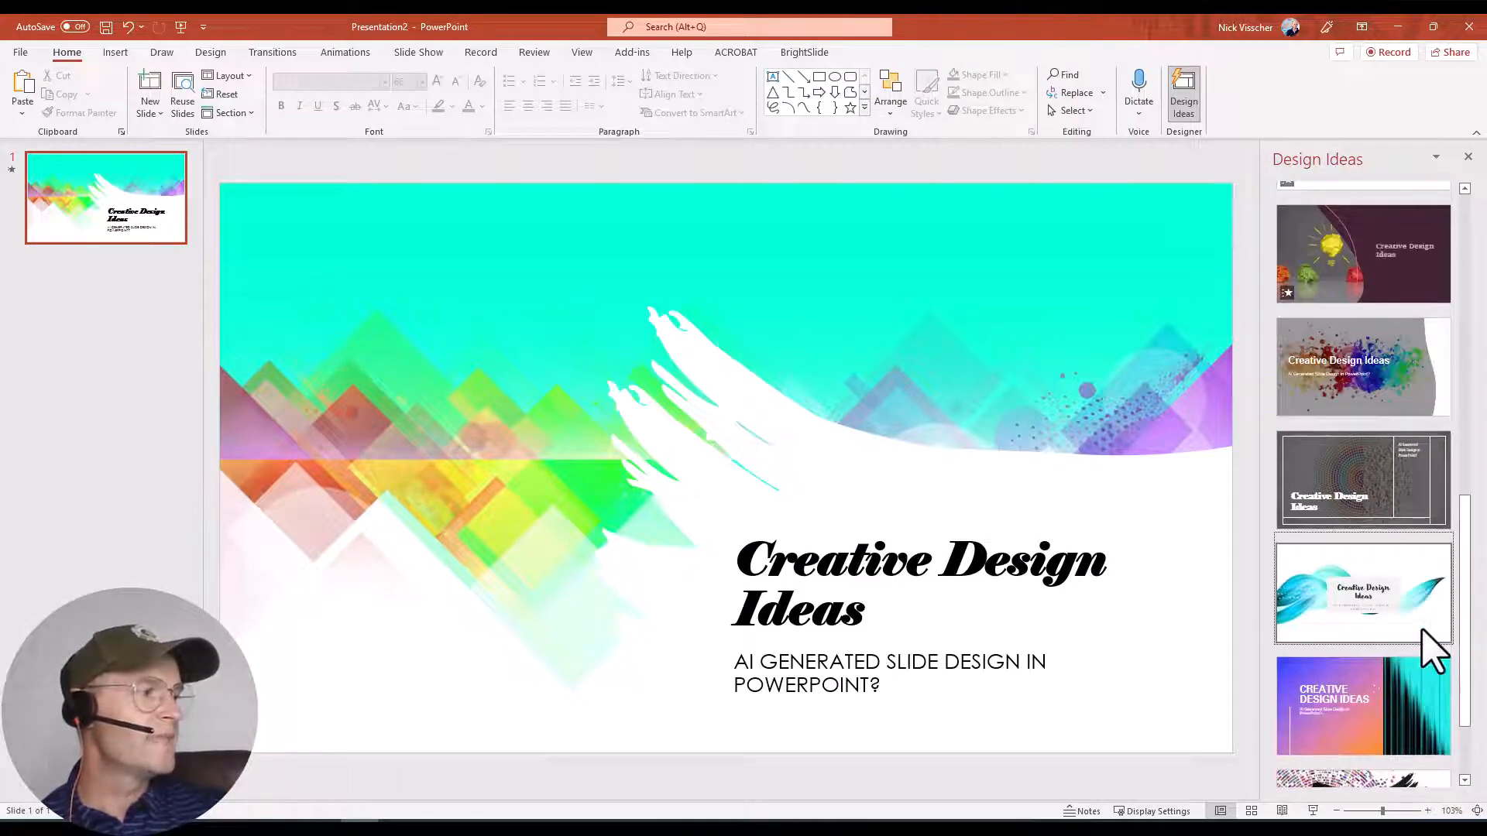
left_click(1361, 366)
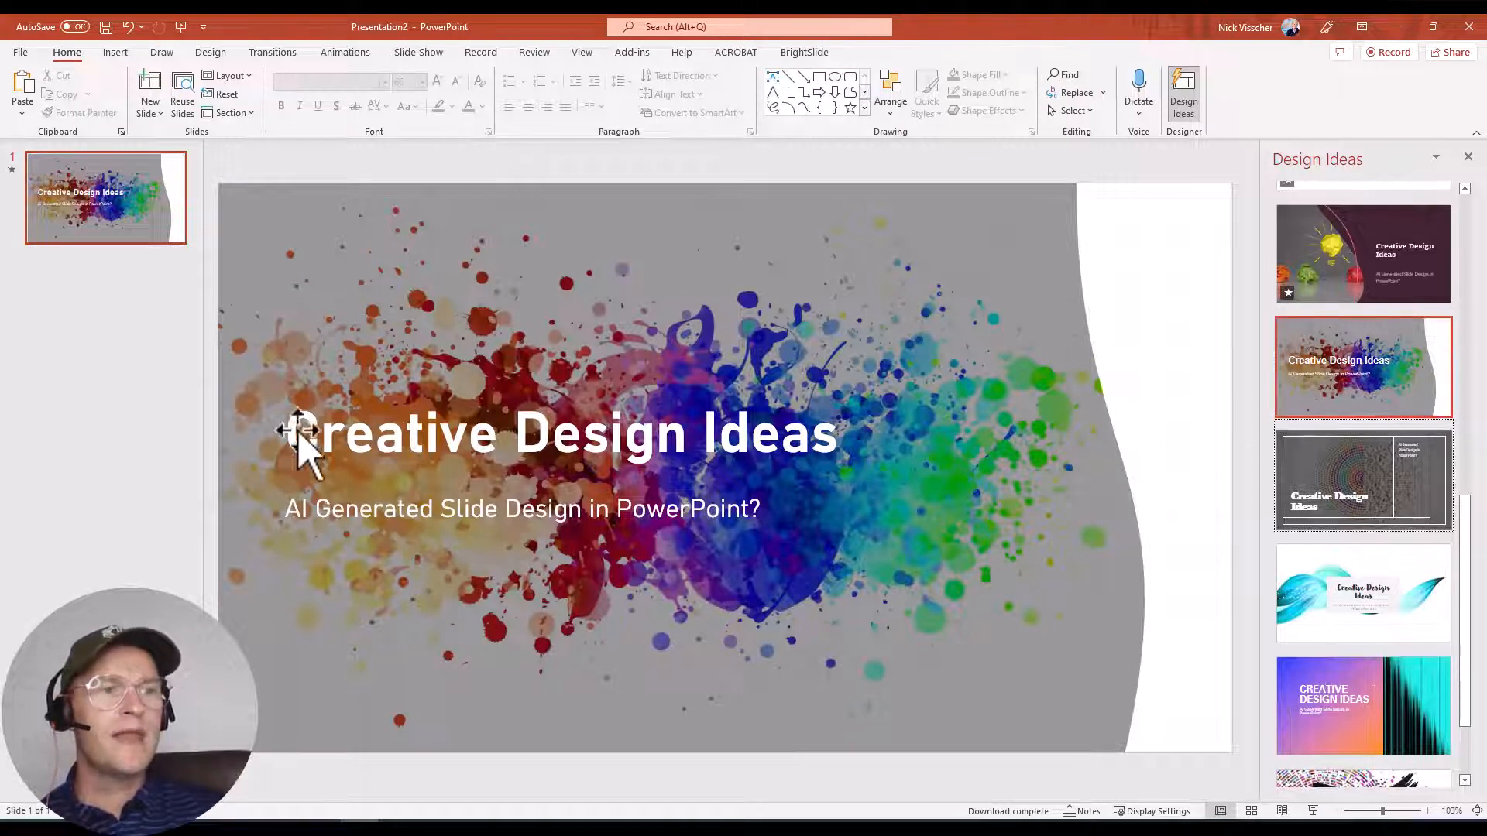
Step: Raise the title font to 72 and narrow its box so the title wraps onto two lines
left_click(559, 435)
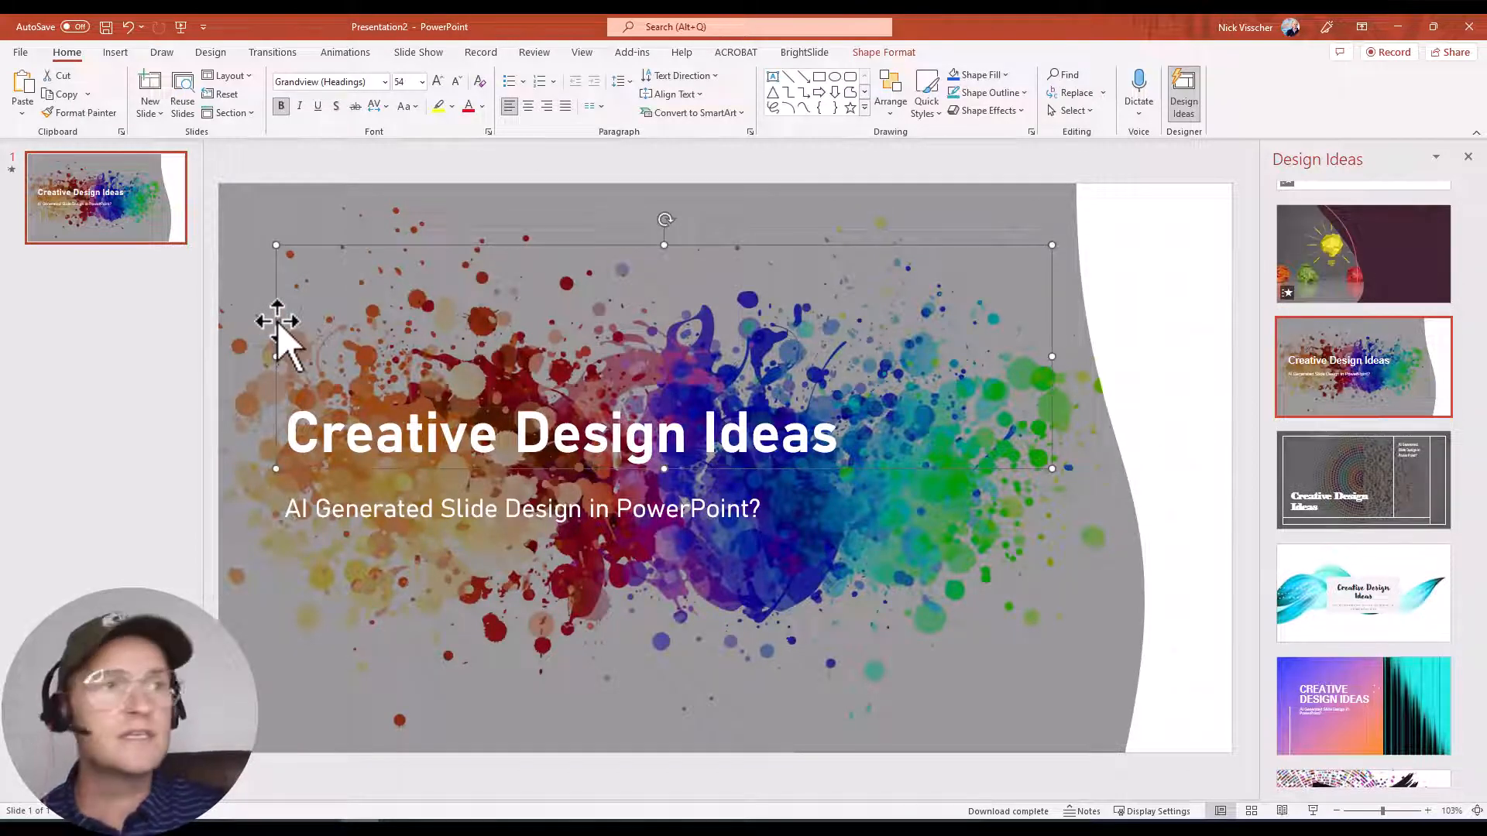
left_click(436, 81)
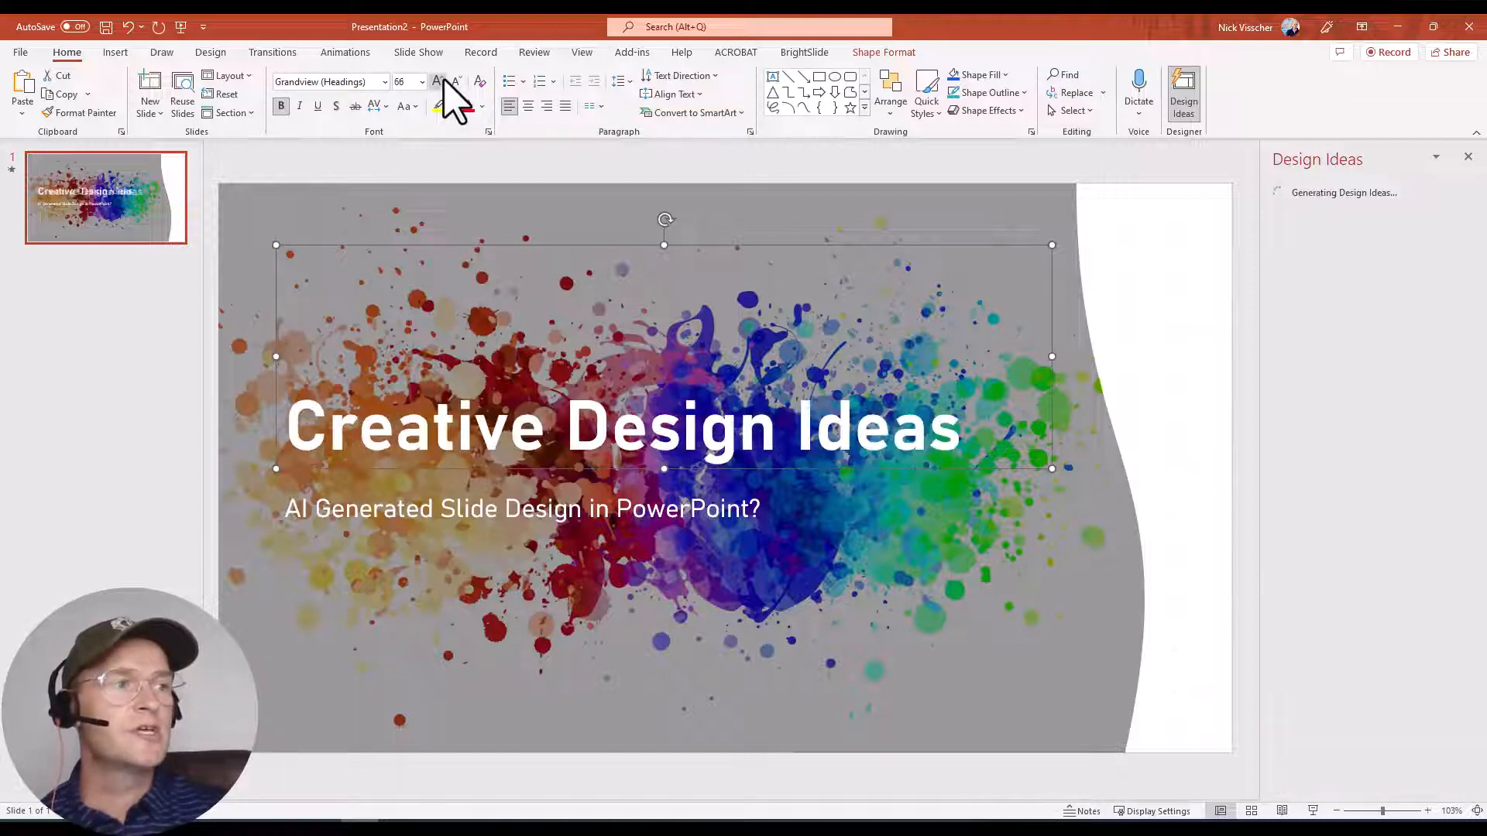
left_click(437, 82)
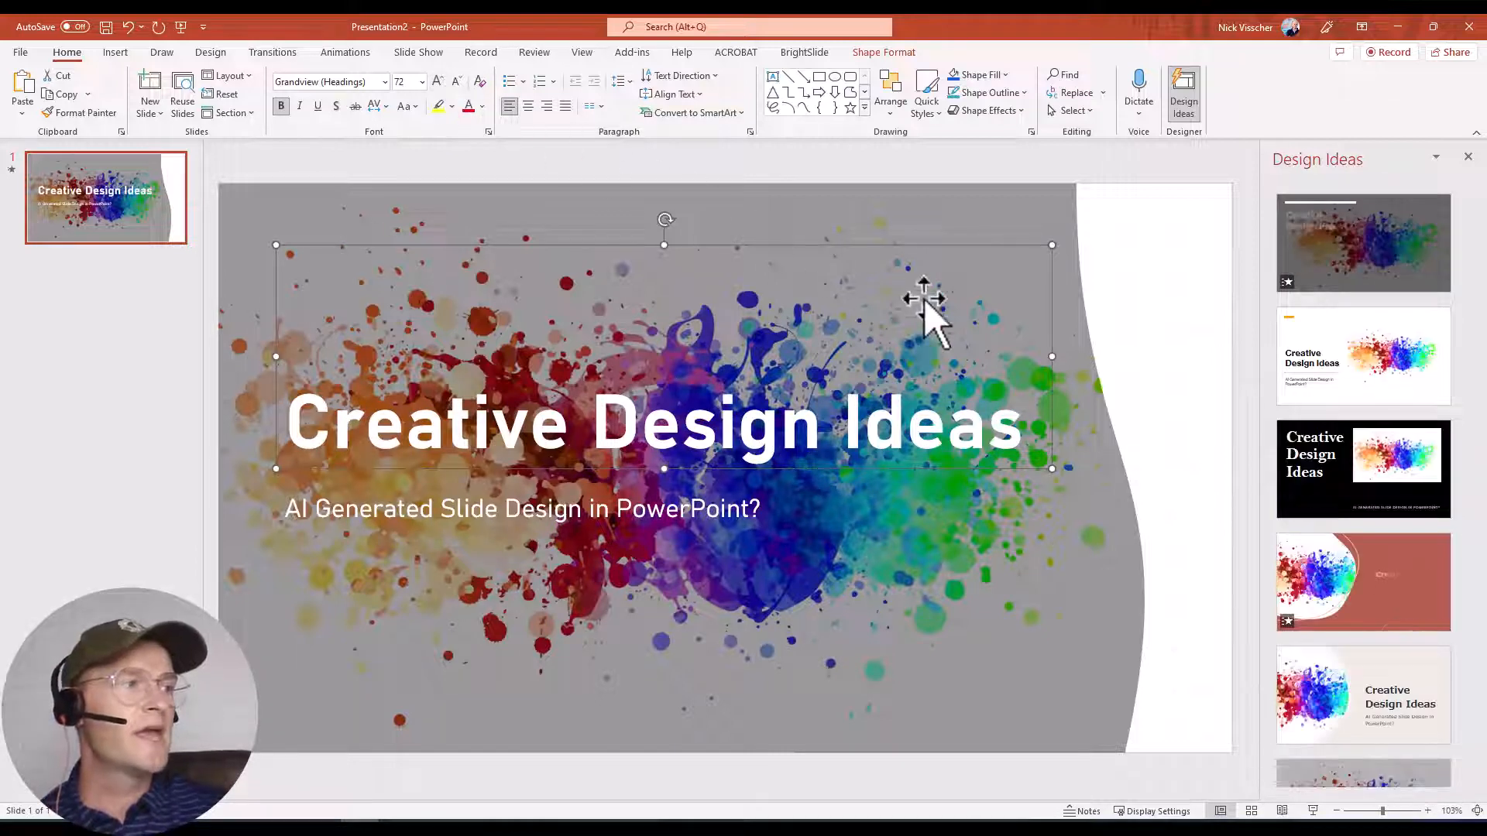
left_click_drag(1051, 356, 792, 356)
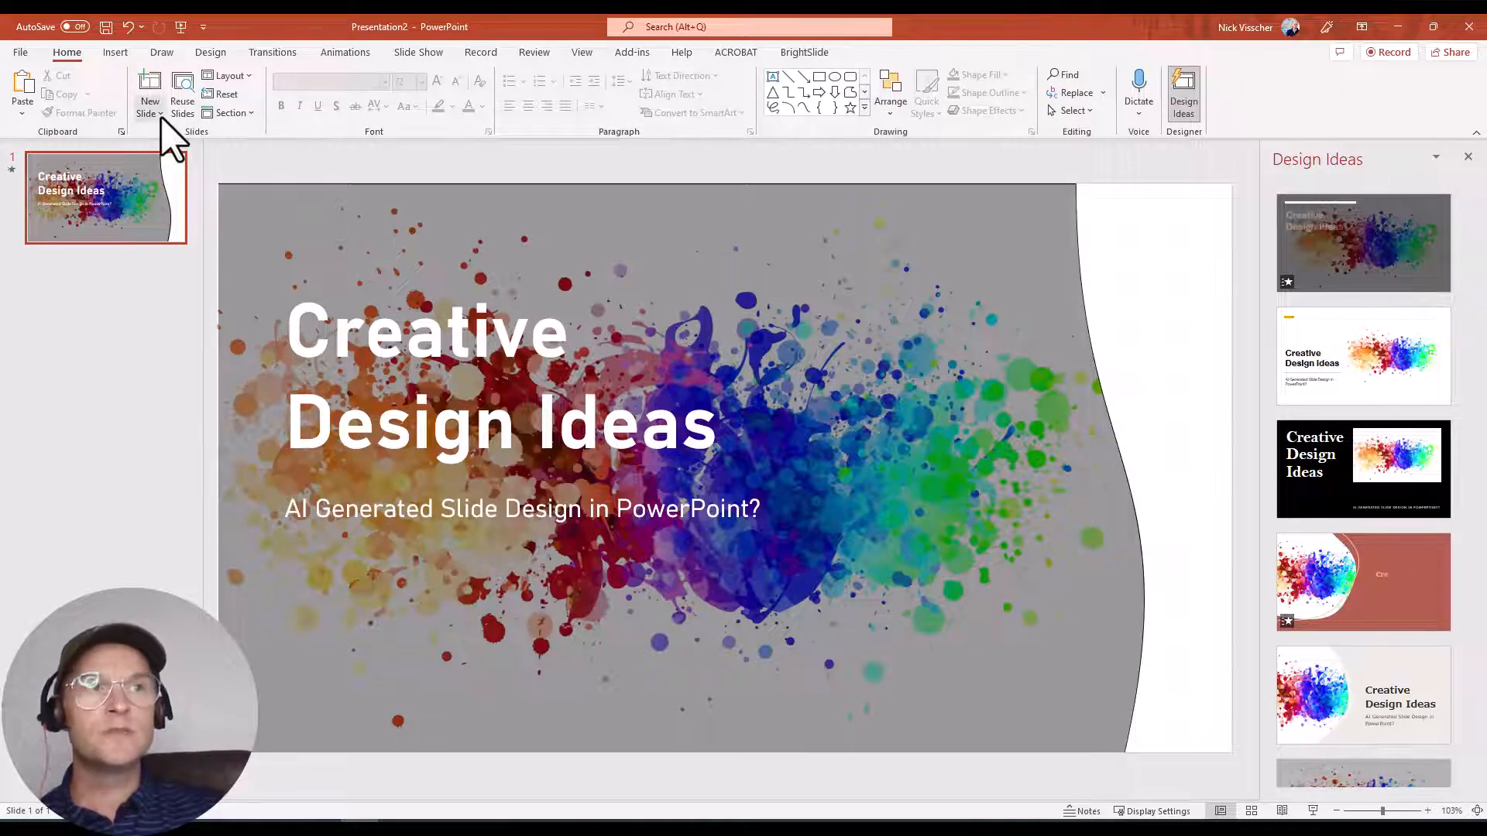
Step: Add a Title and Content second slide, select its body placeholder, and browse the layout gallery
left_click(149, 102)
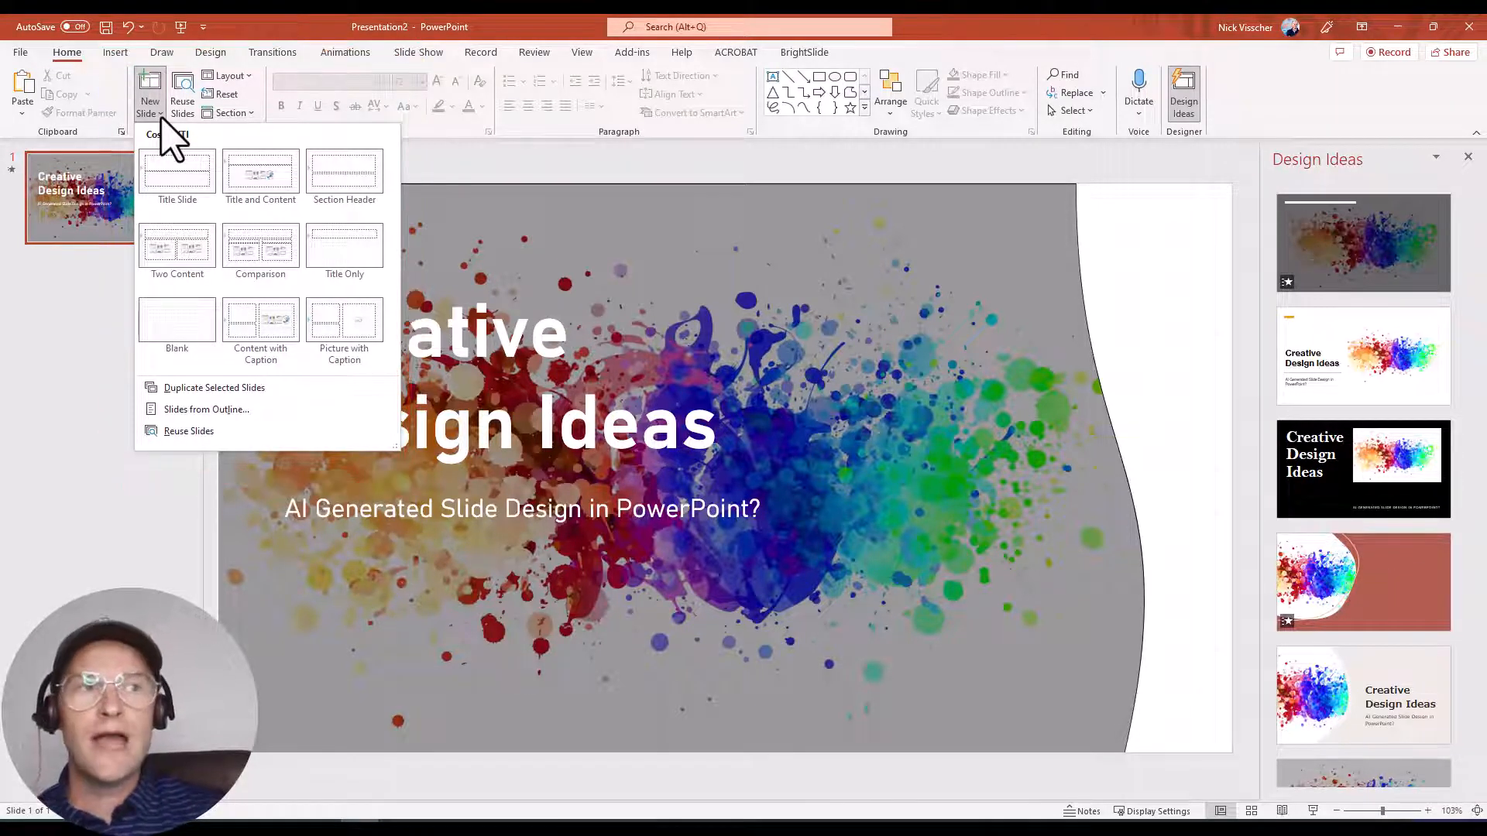
mouse_move(260, 170)
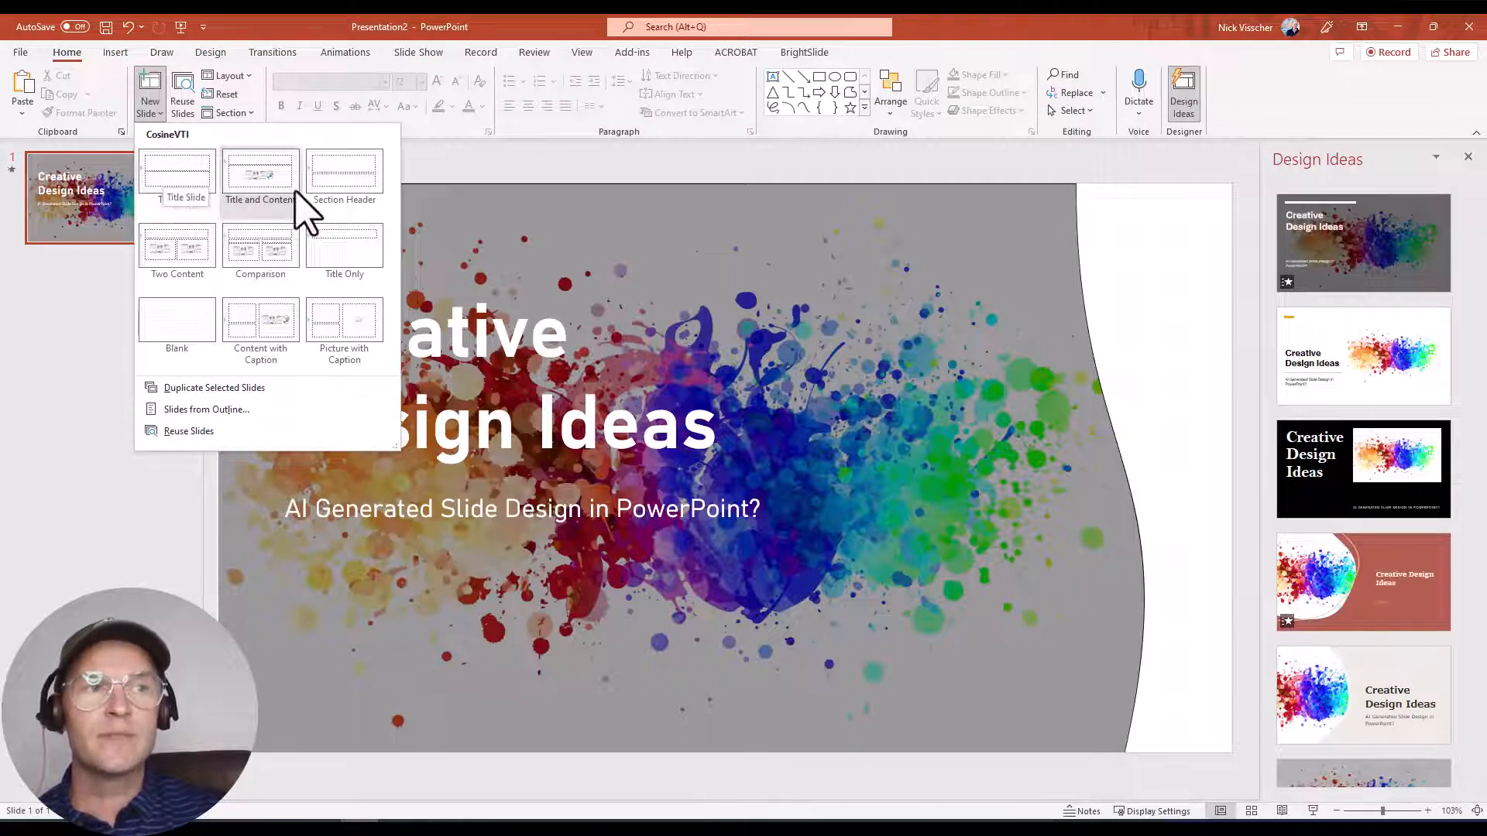
left_click(260, 172)
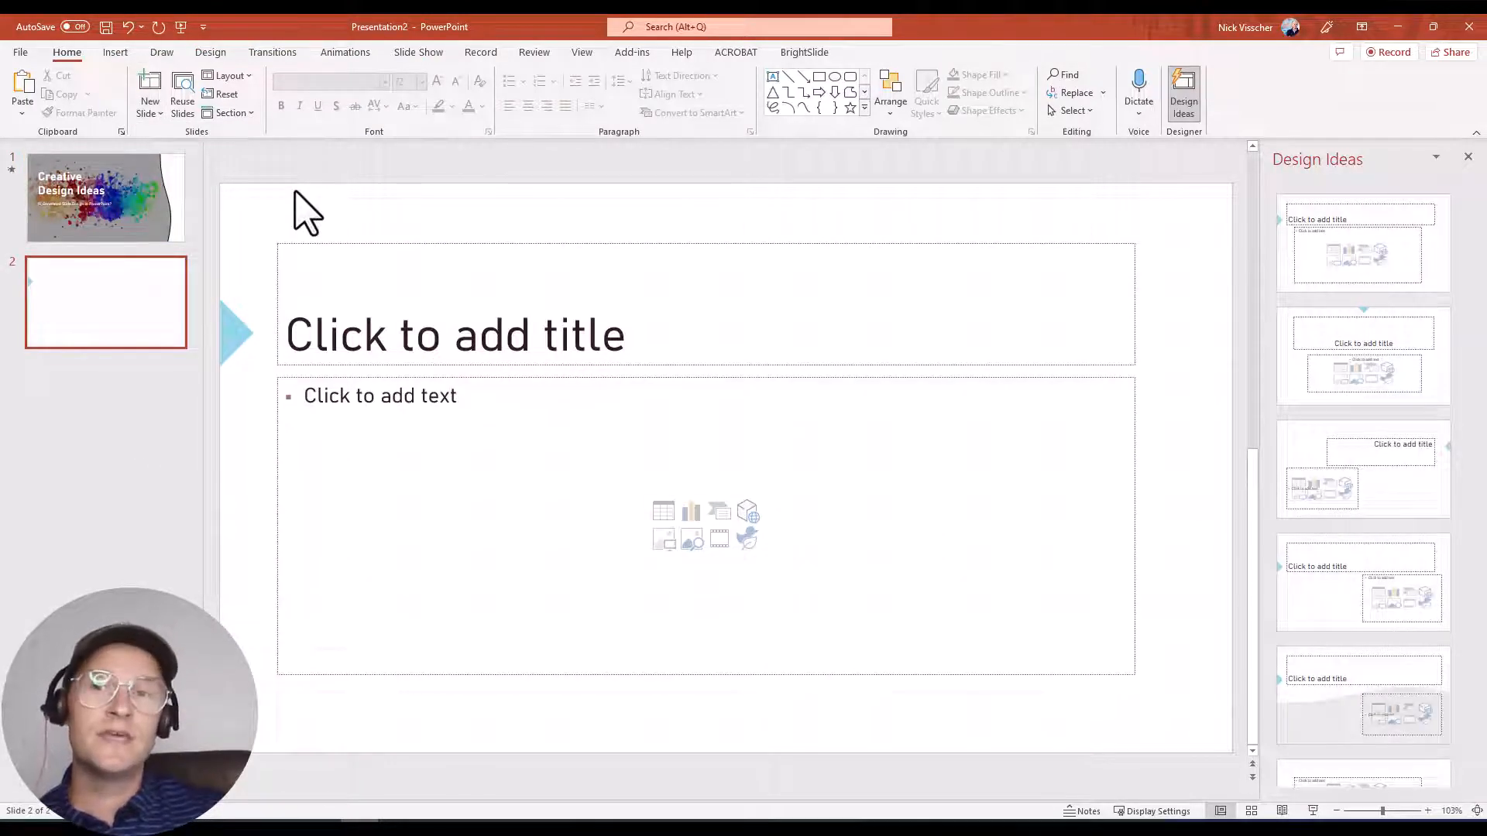
mouse_move(271, 232)
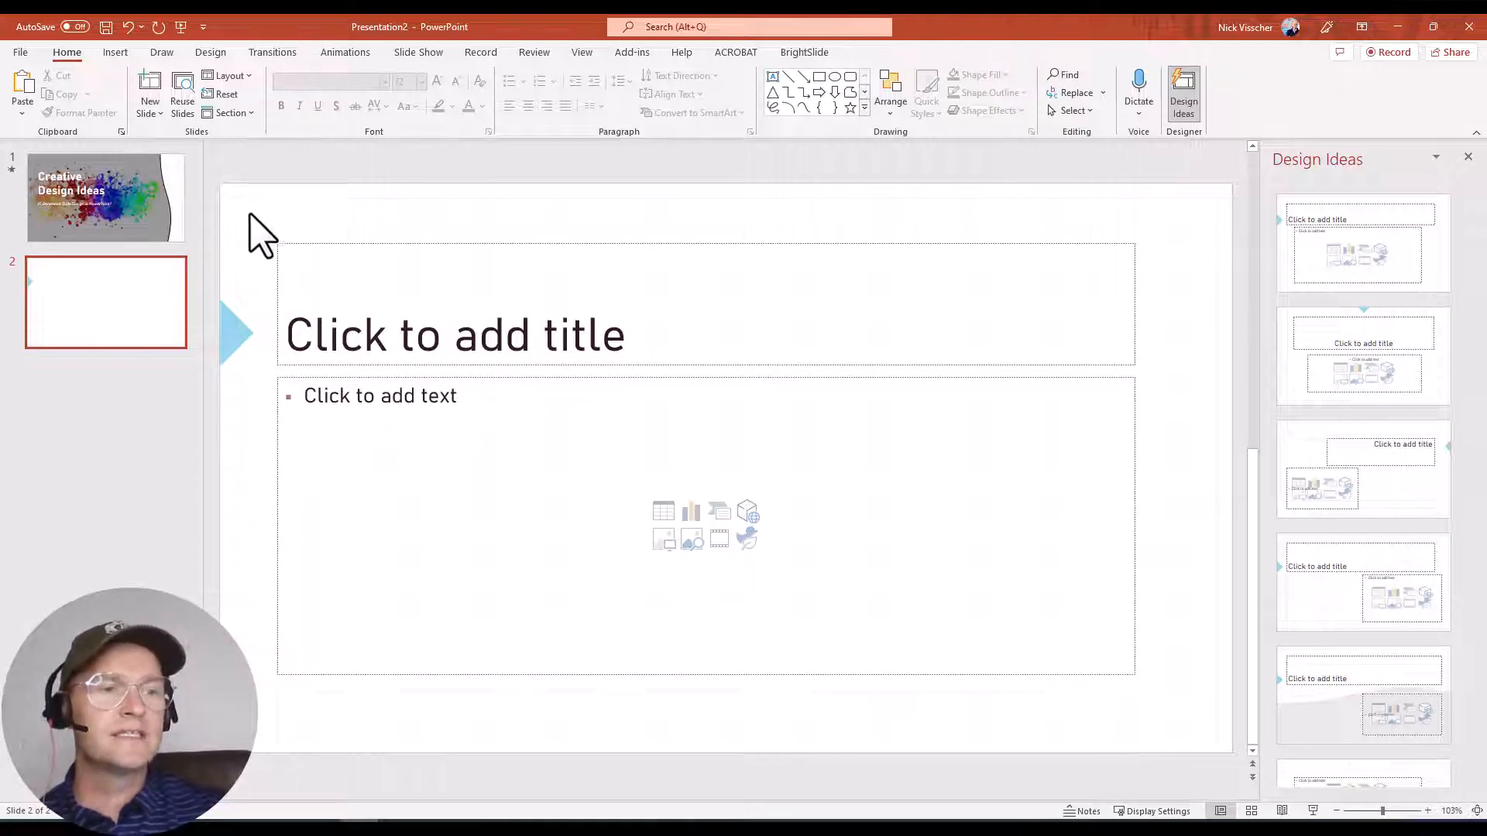
mouse_move(237, 356)
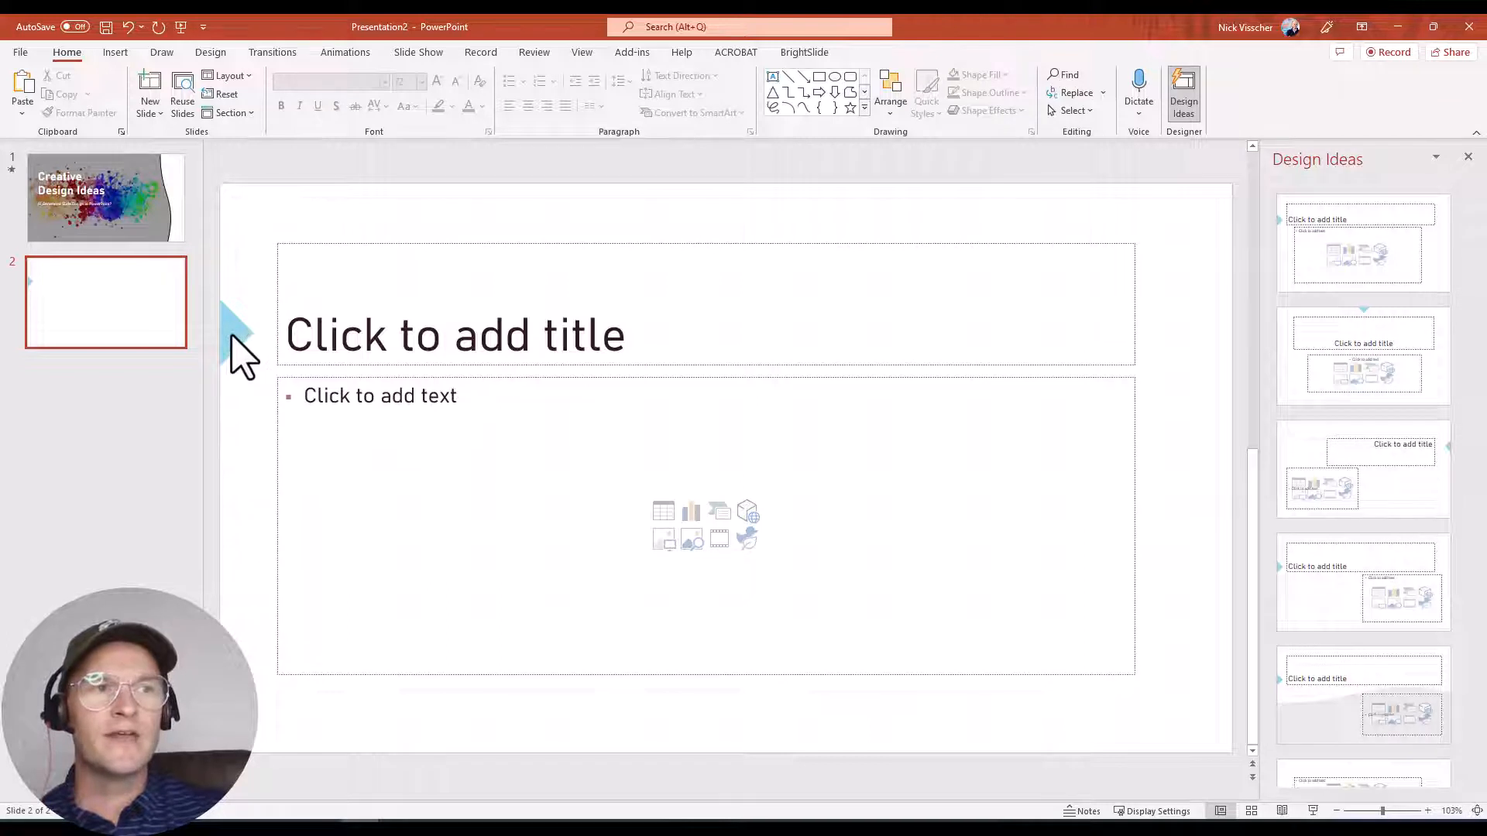
mouse_move(275, 337)
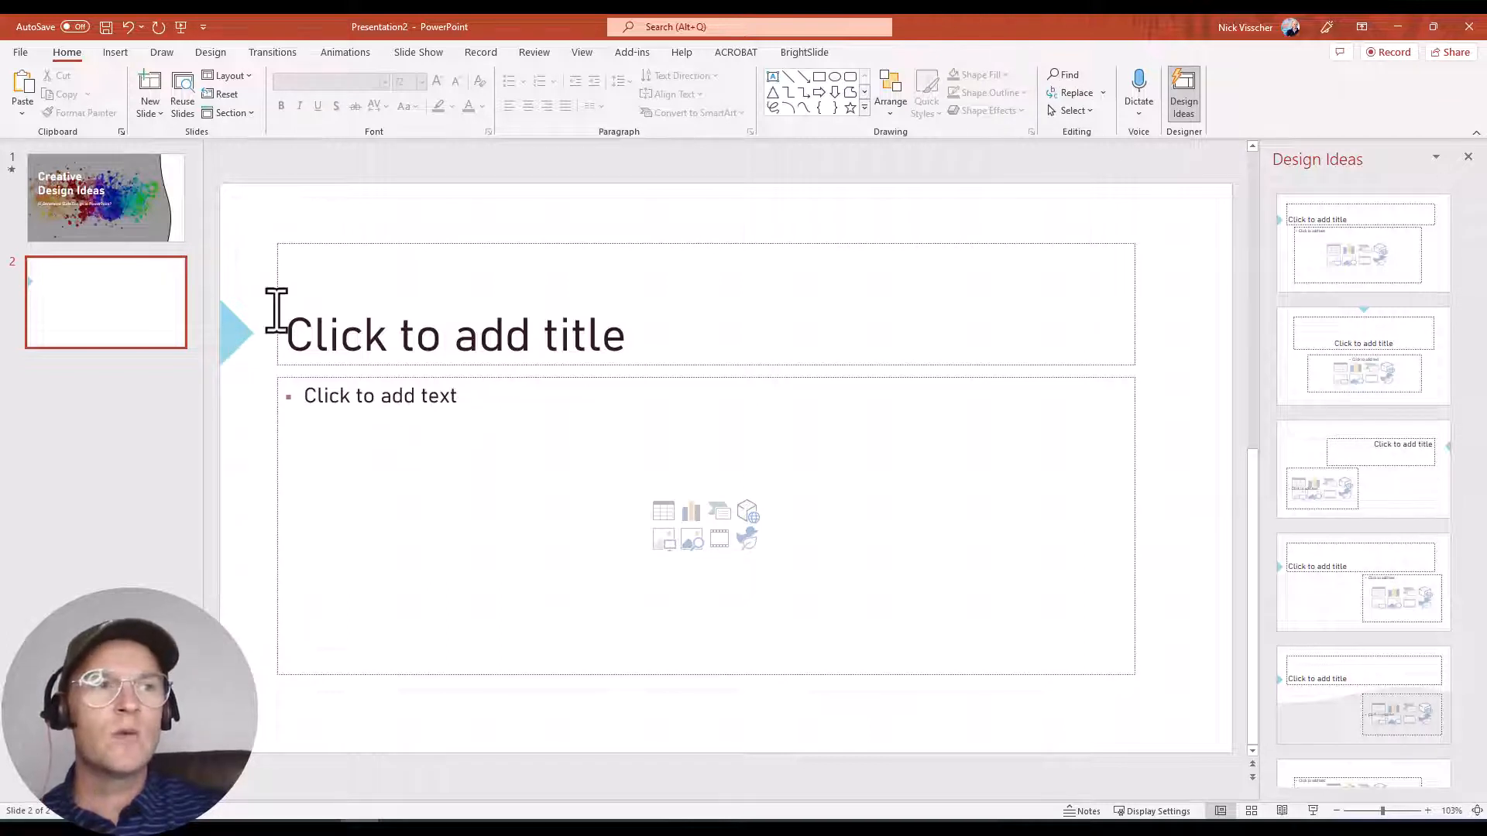
left_click(380, 396)
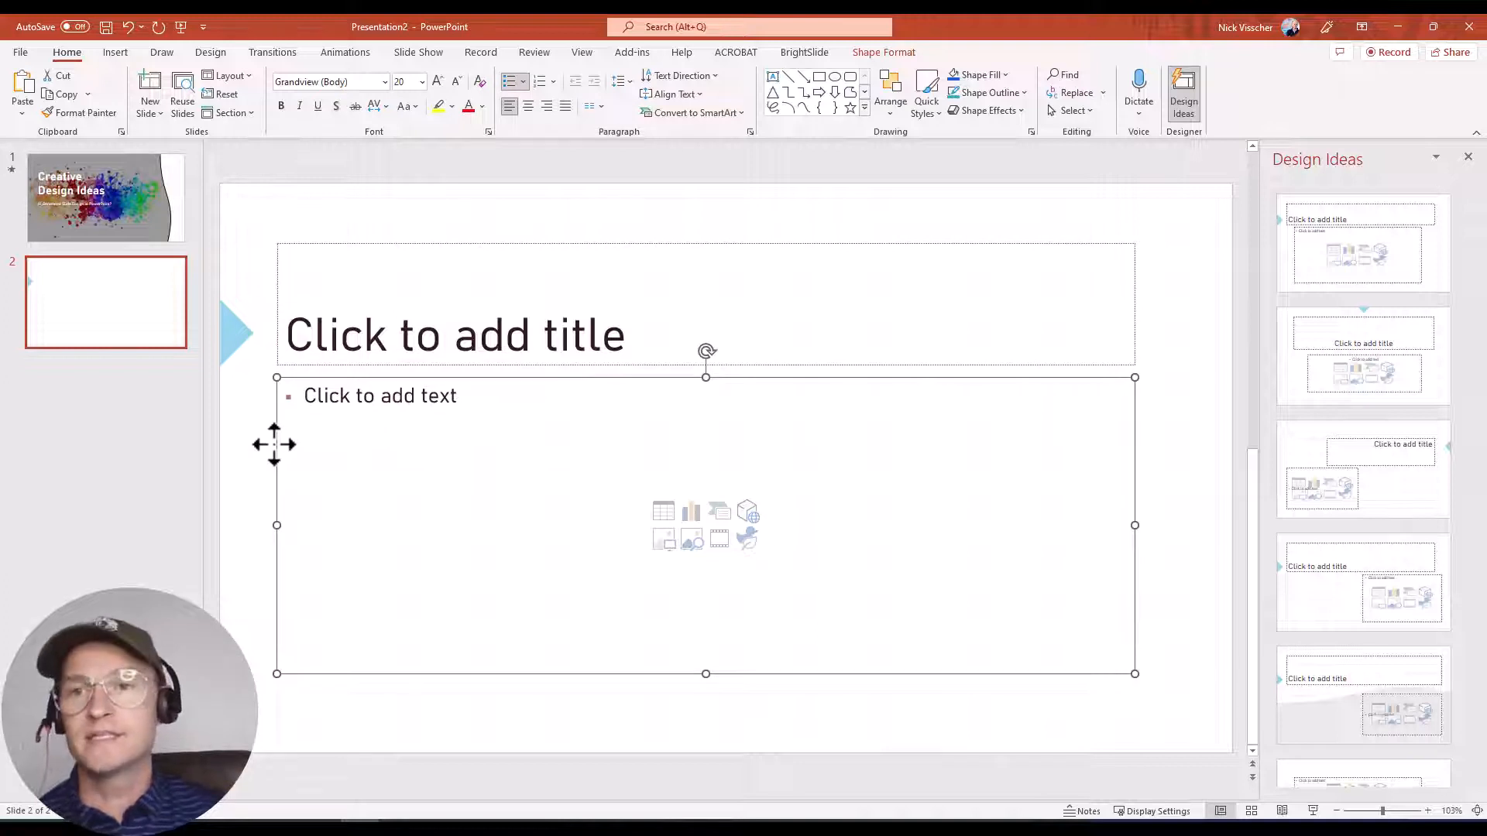
left_click(148, 85)
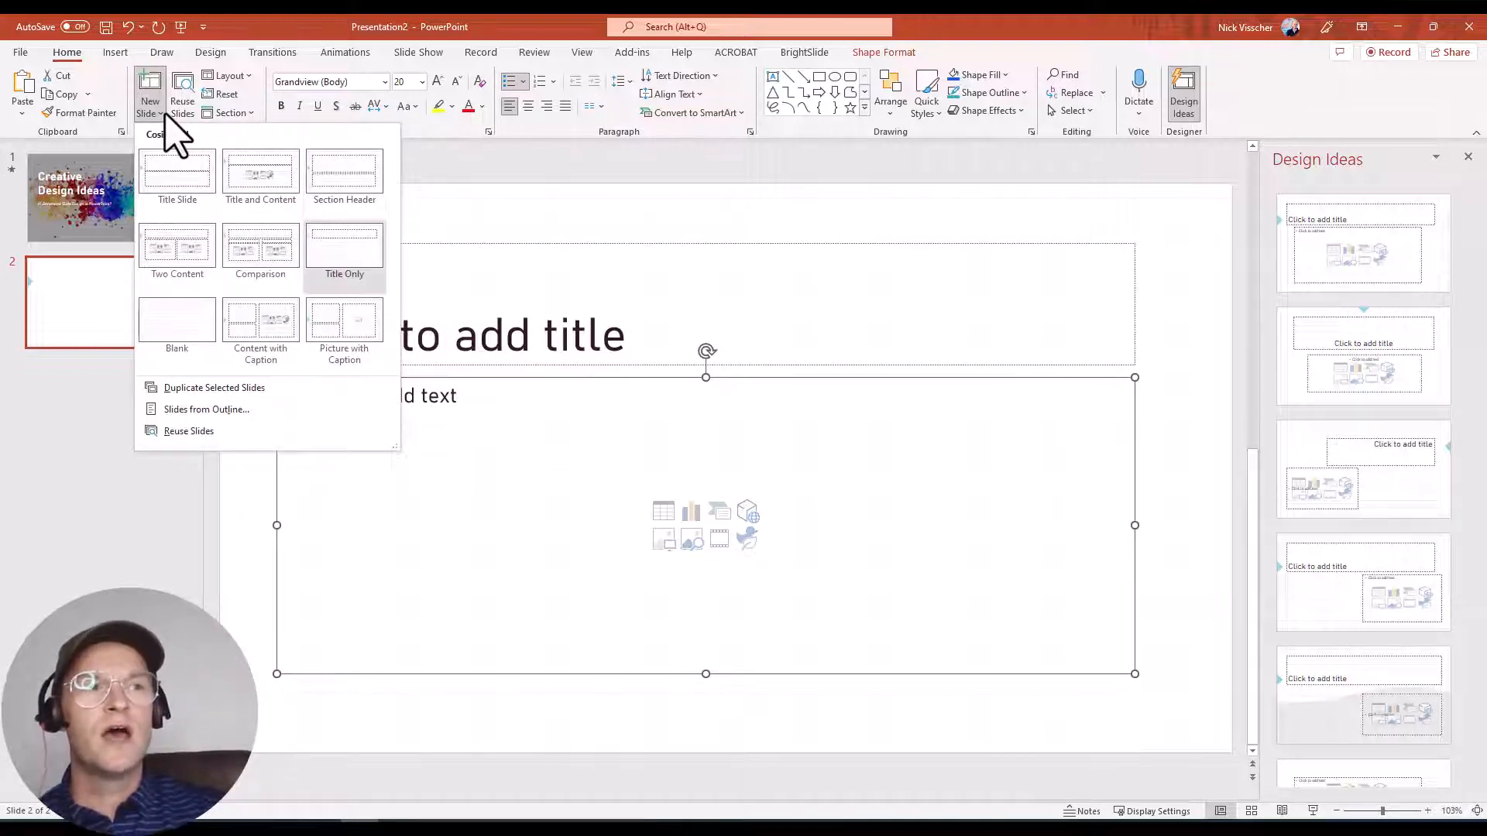
mouse_move(176, 323)
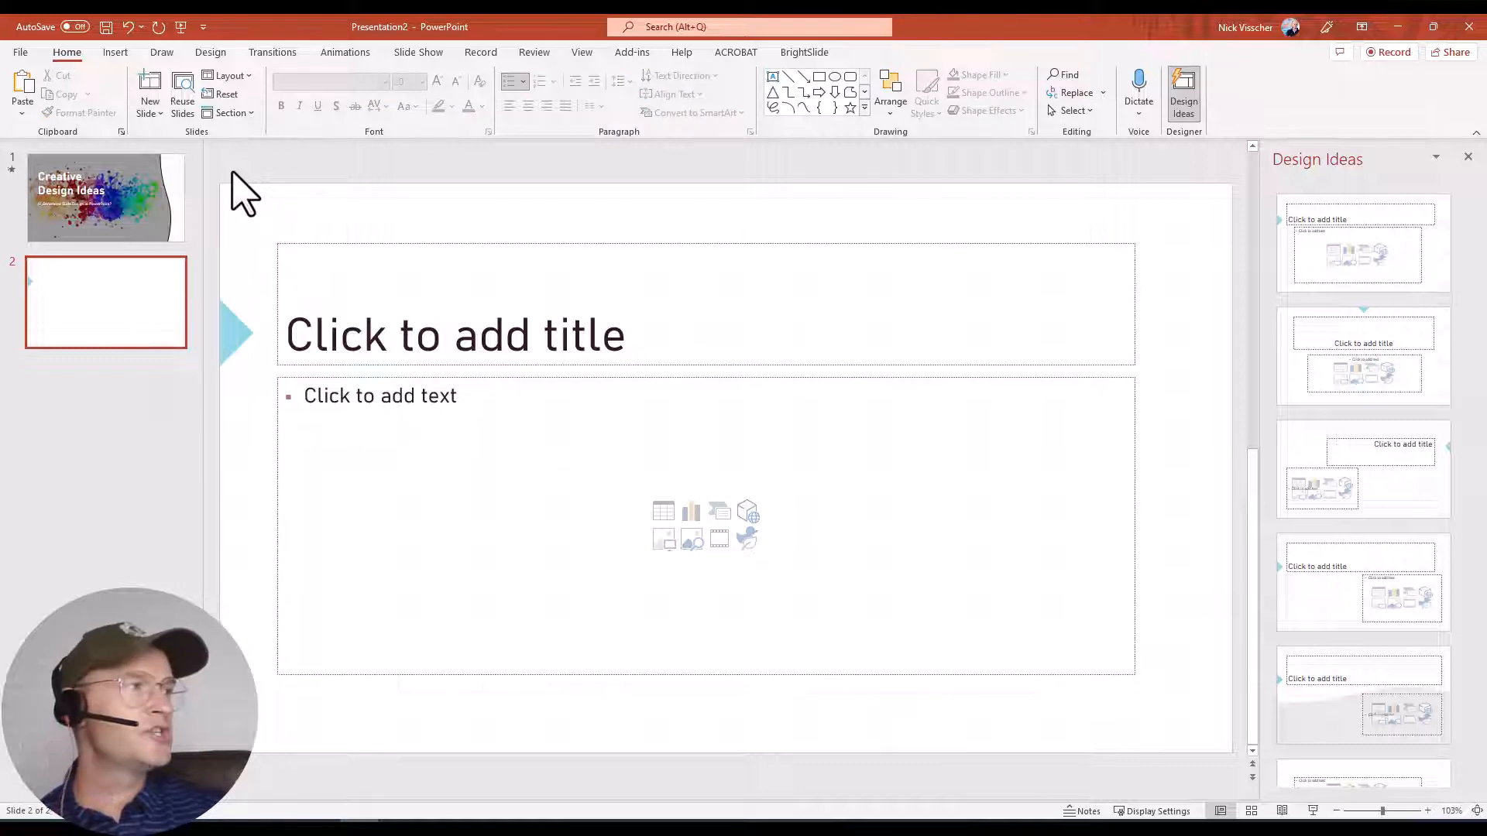
mouse_move(144, 62)
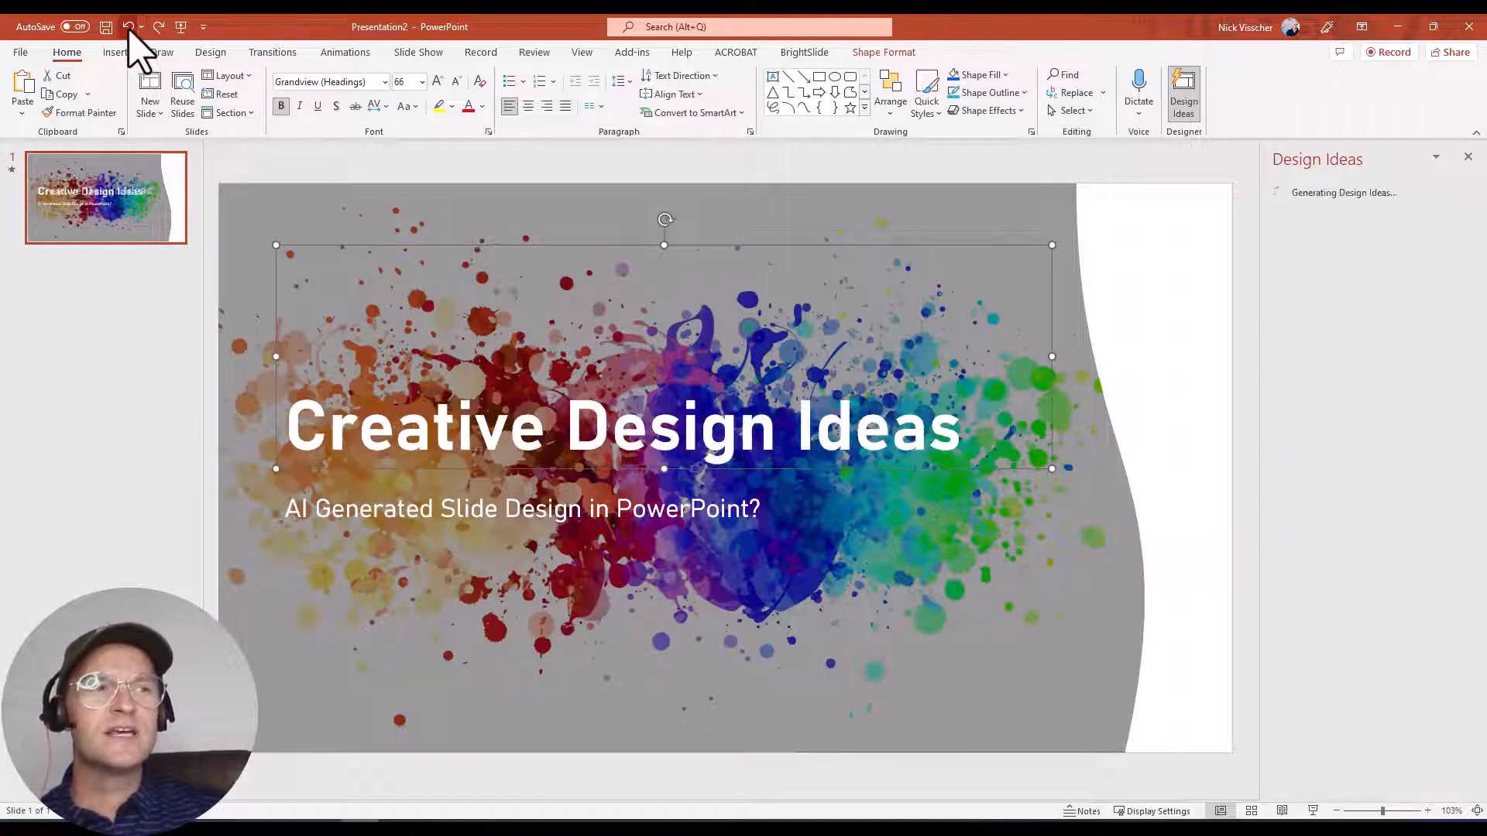
Step: Undo the paint-splatter design on the title slide
left_click(128, 26)
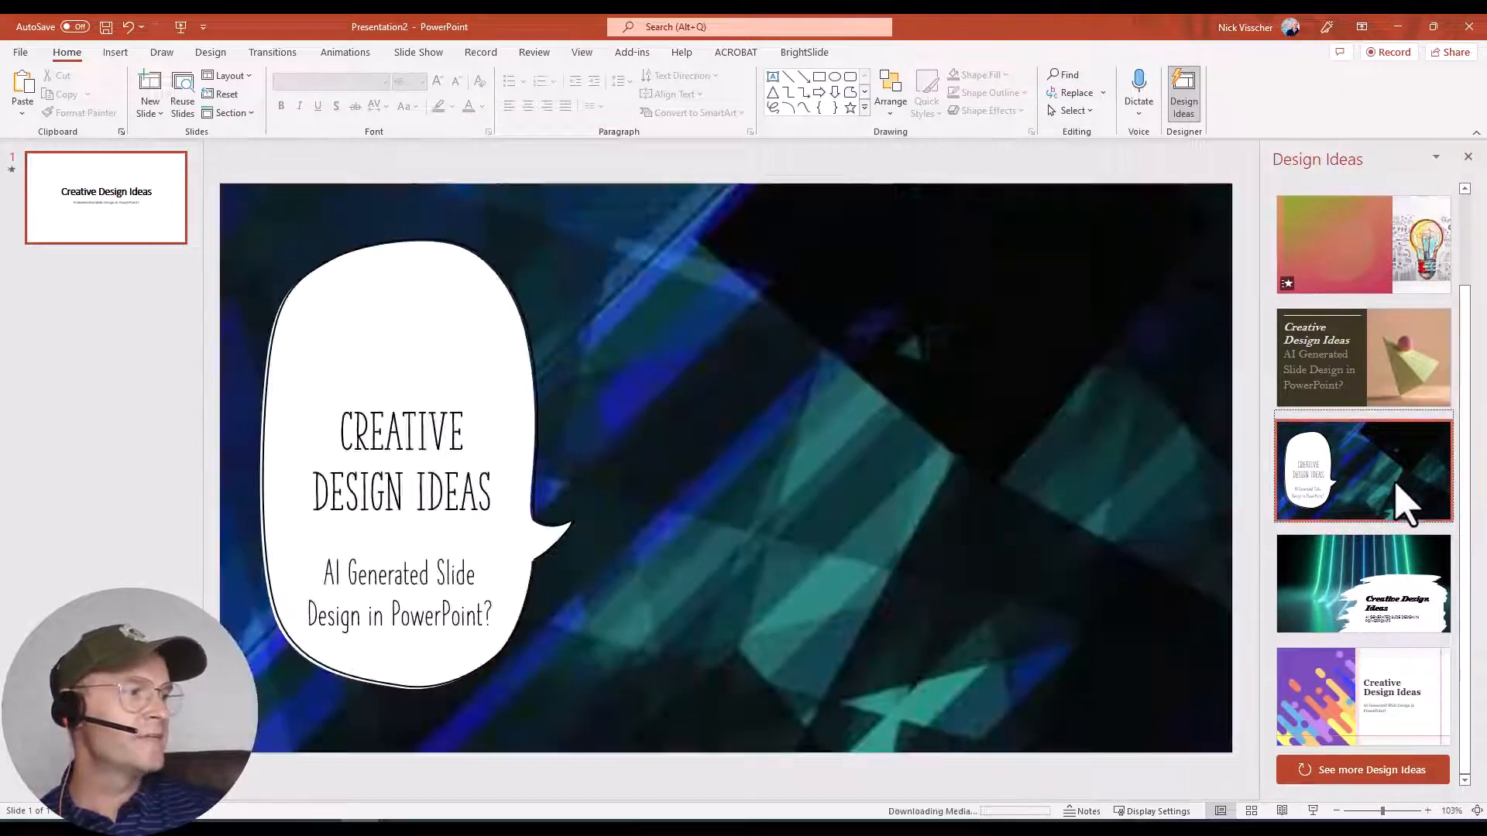
Step: Try the neon-lines design, apply purple stripes, add a second slide, and return to slide 1
left_click(1361, 583)
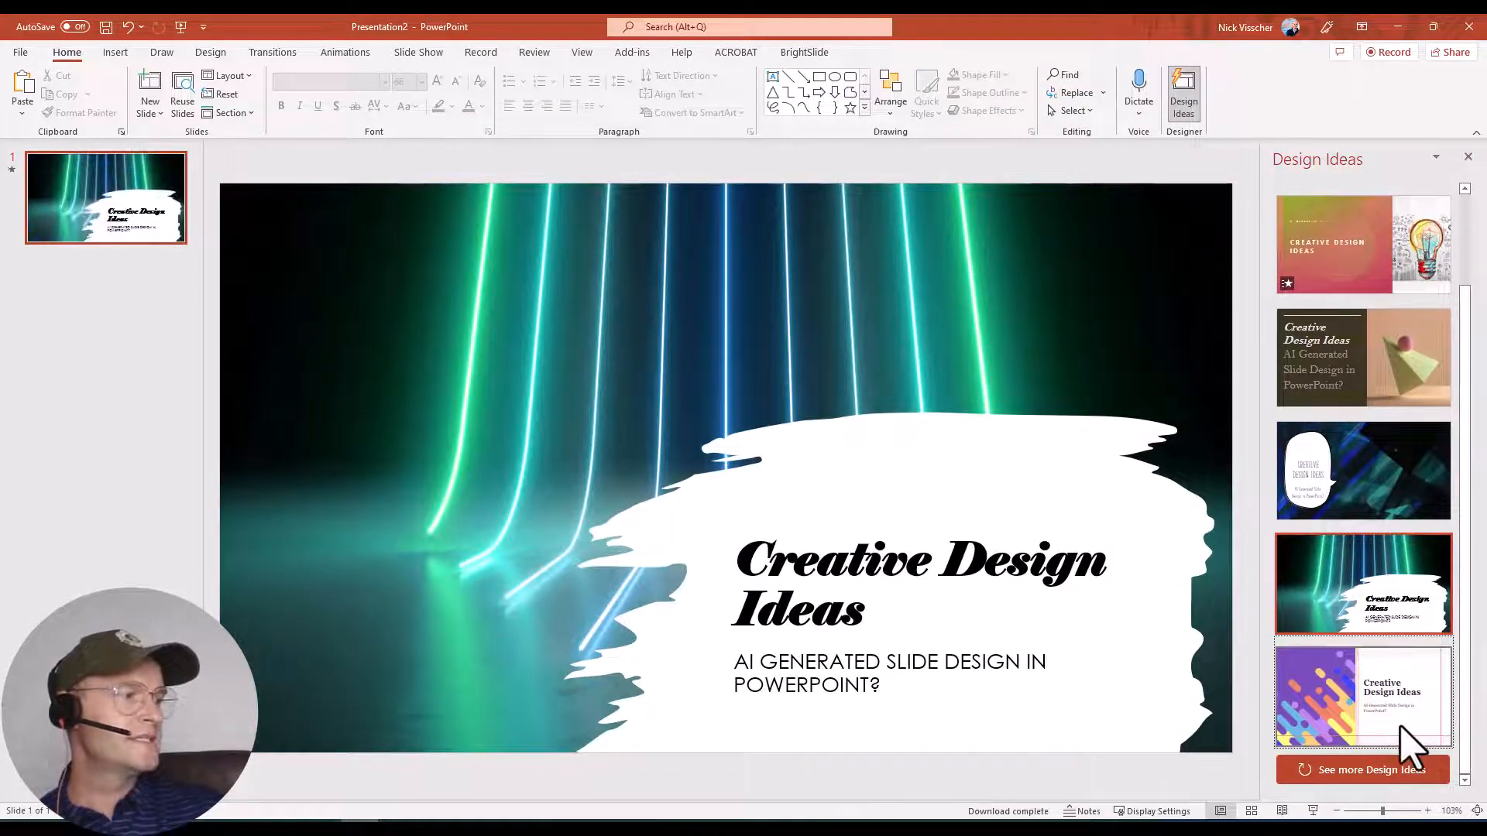
left_click(1362, 692)
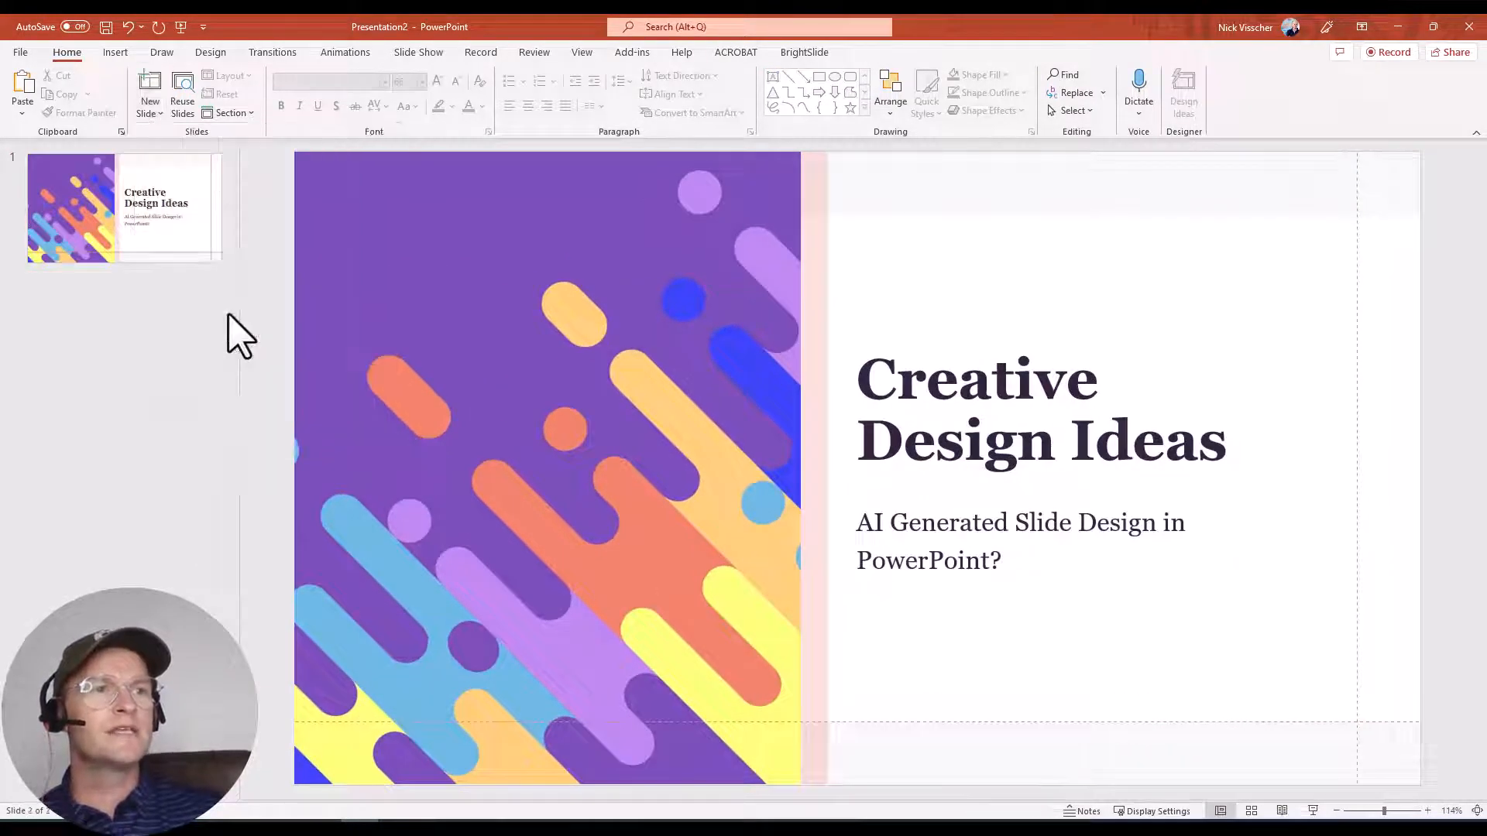
left_click(149, 92)
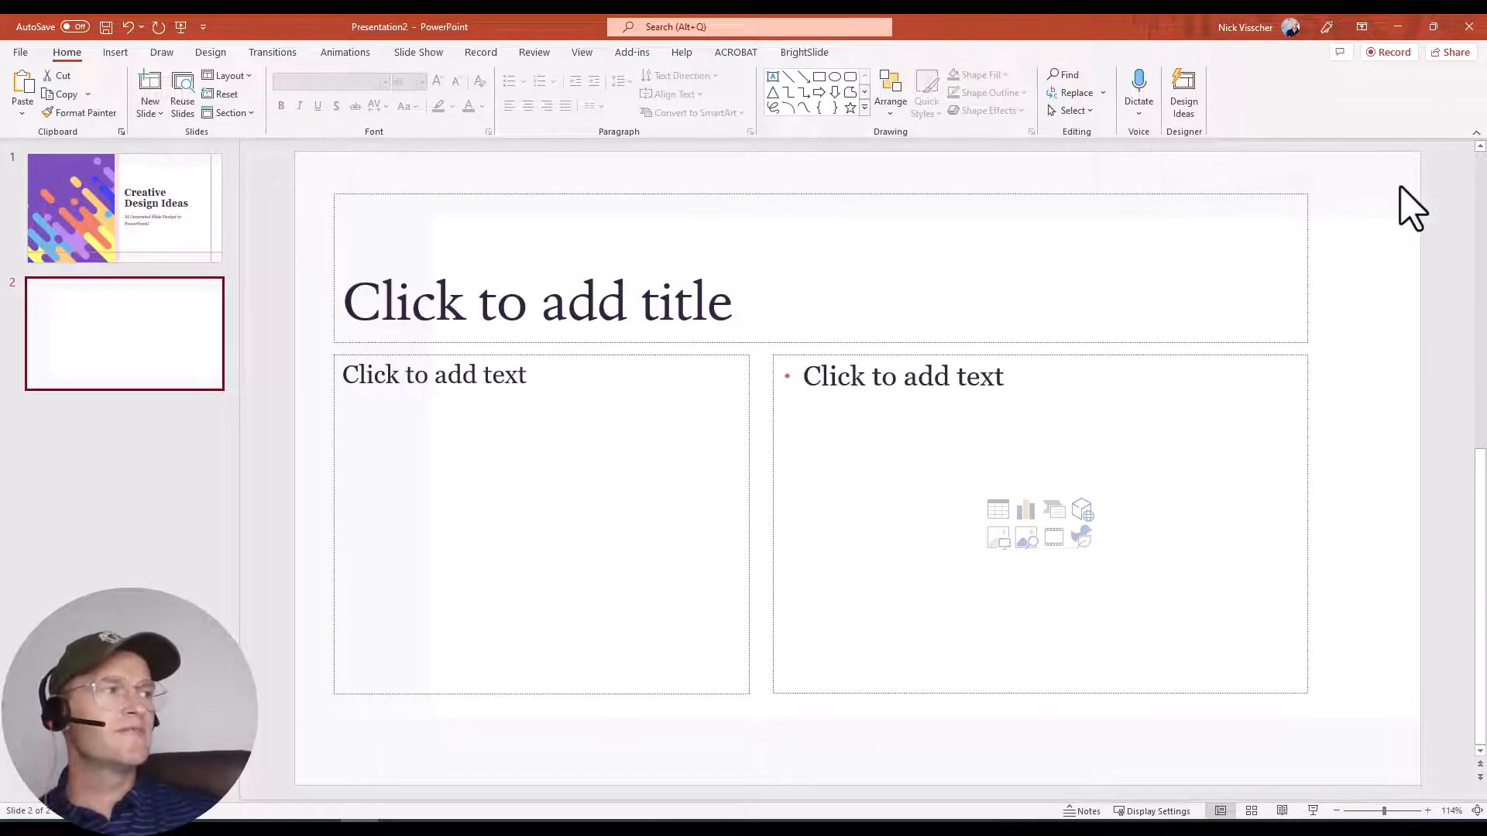
mouse_move(351, 782)
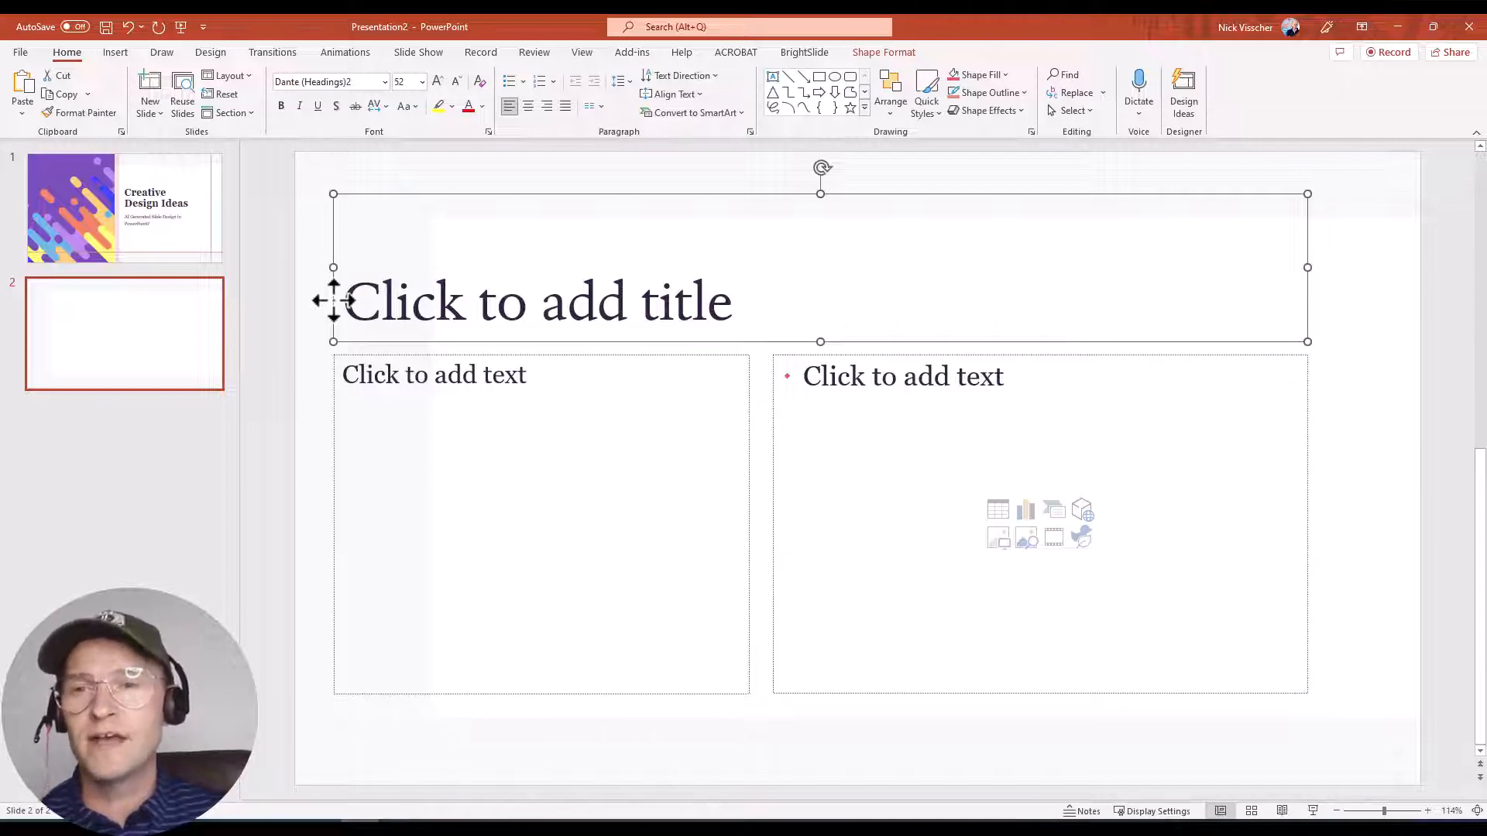
left_click(123, 207)
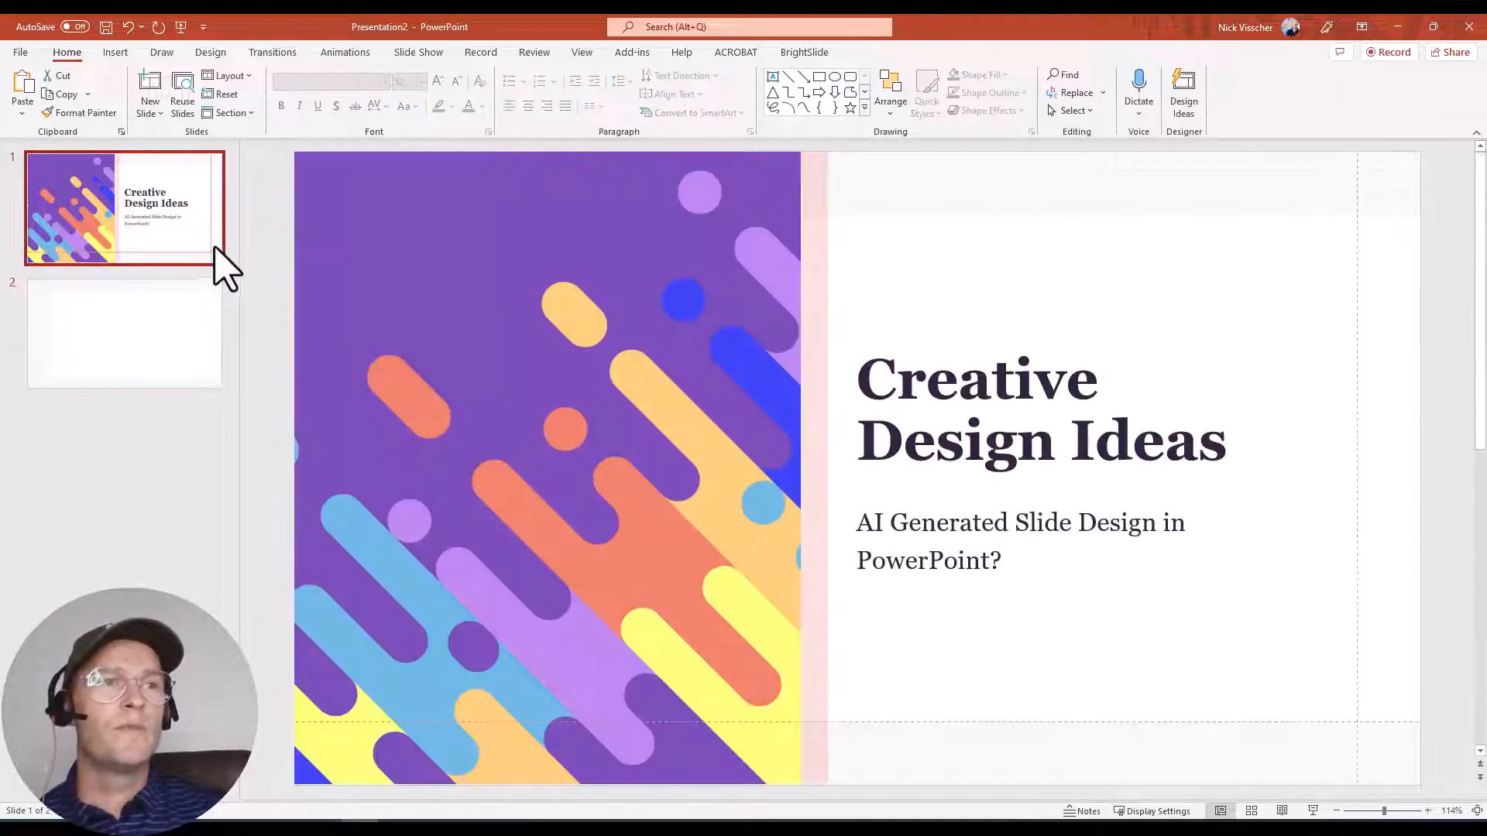
mouse_move(326, 38)
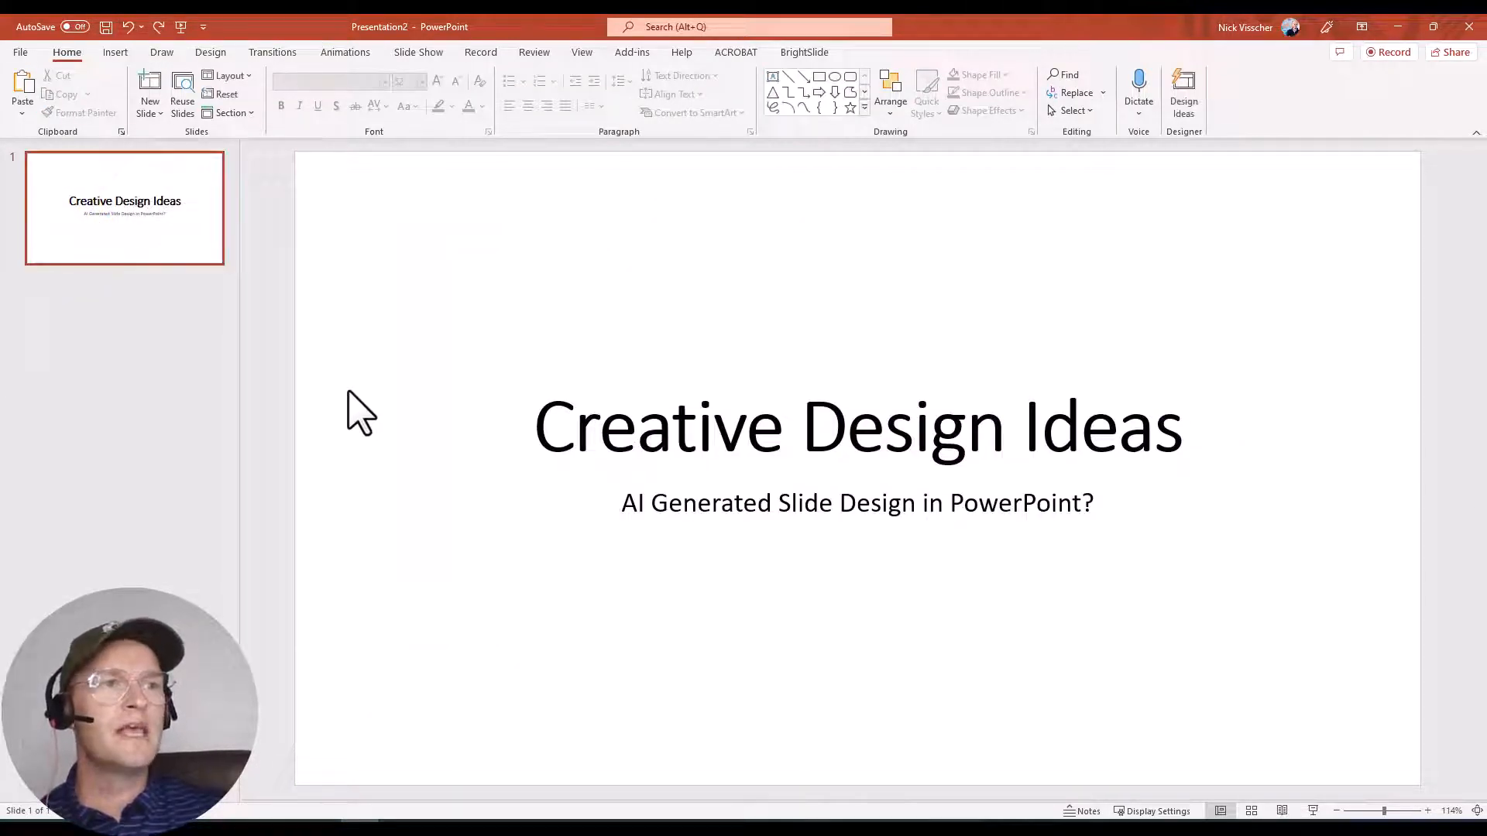
mouse_move(1052, 142)
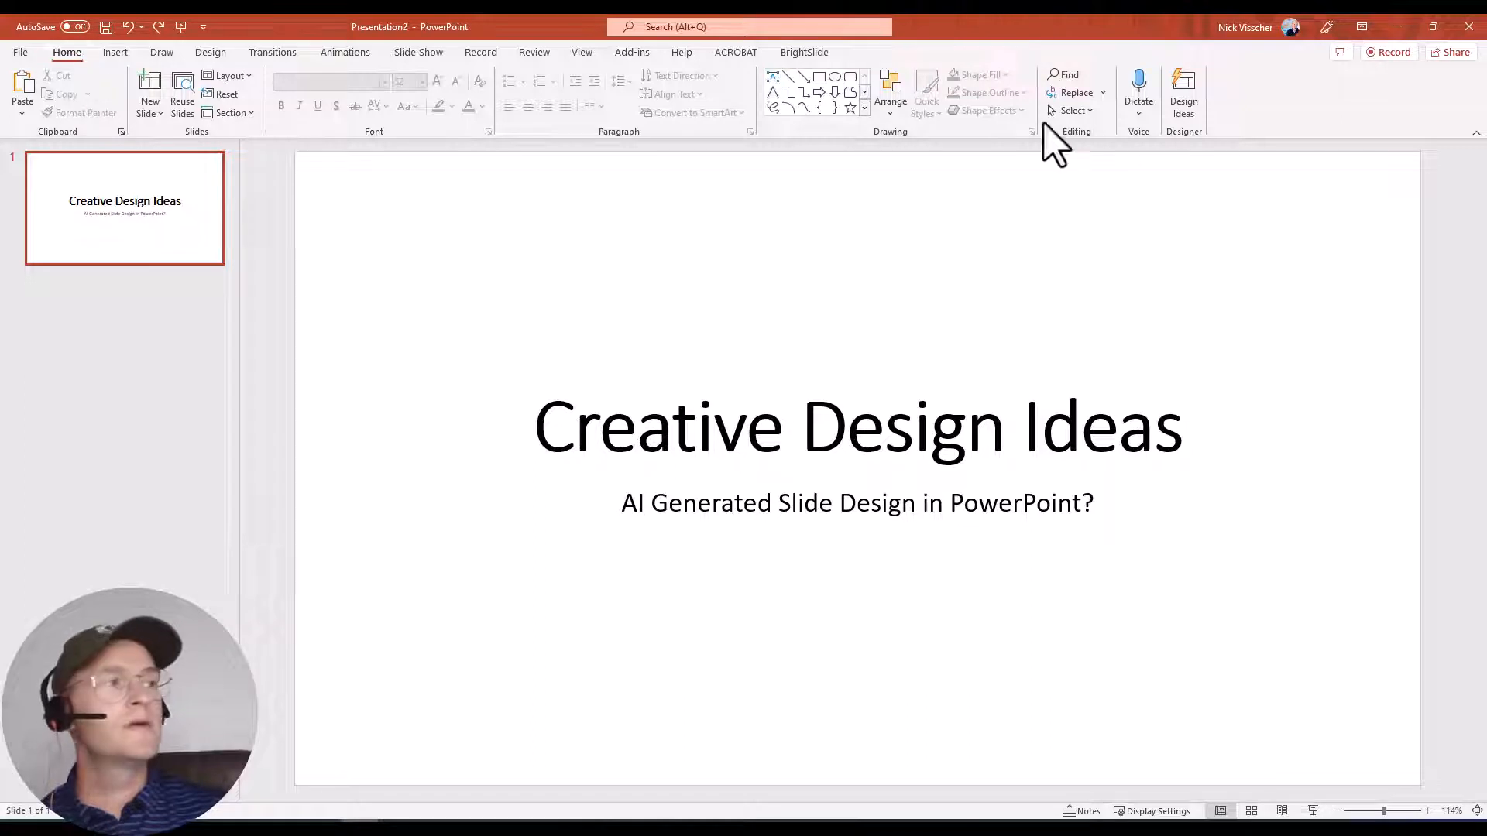
mouse_move(1183, 93)
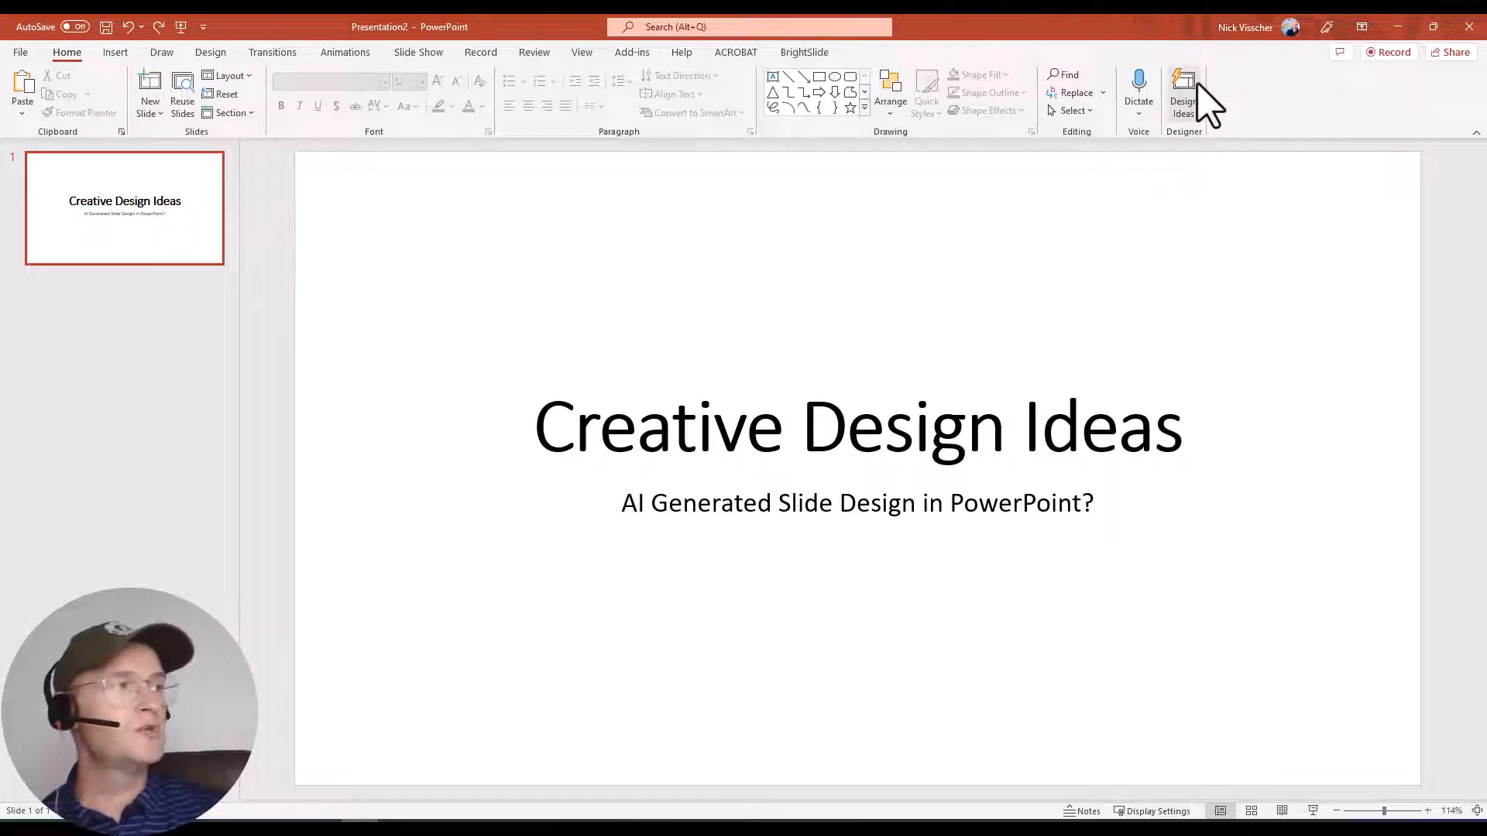
Step: Show and scroll through a fresh set of Design Ideas for the plain title slide
left_click(1182, 93)
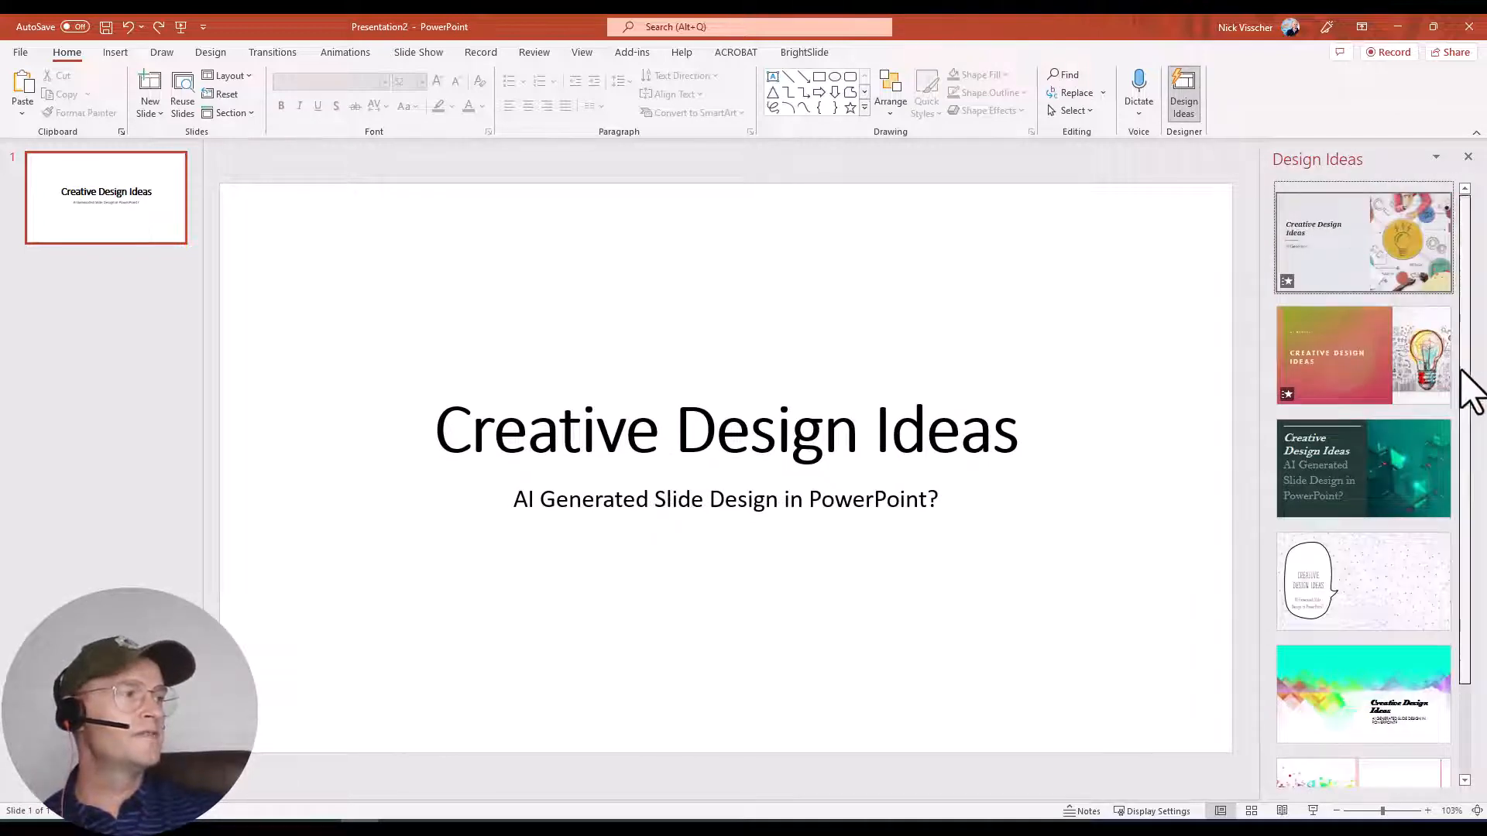
scroll("down", 3)
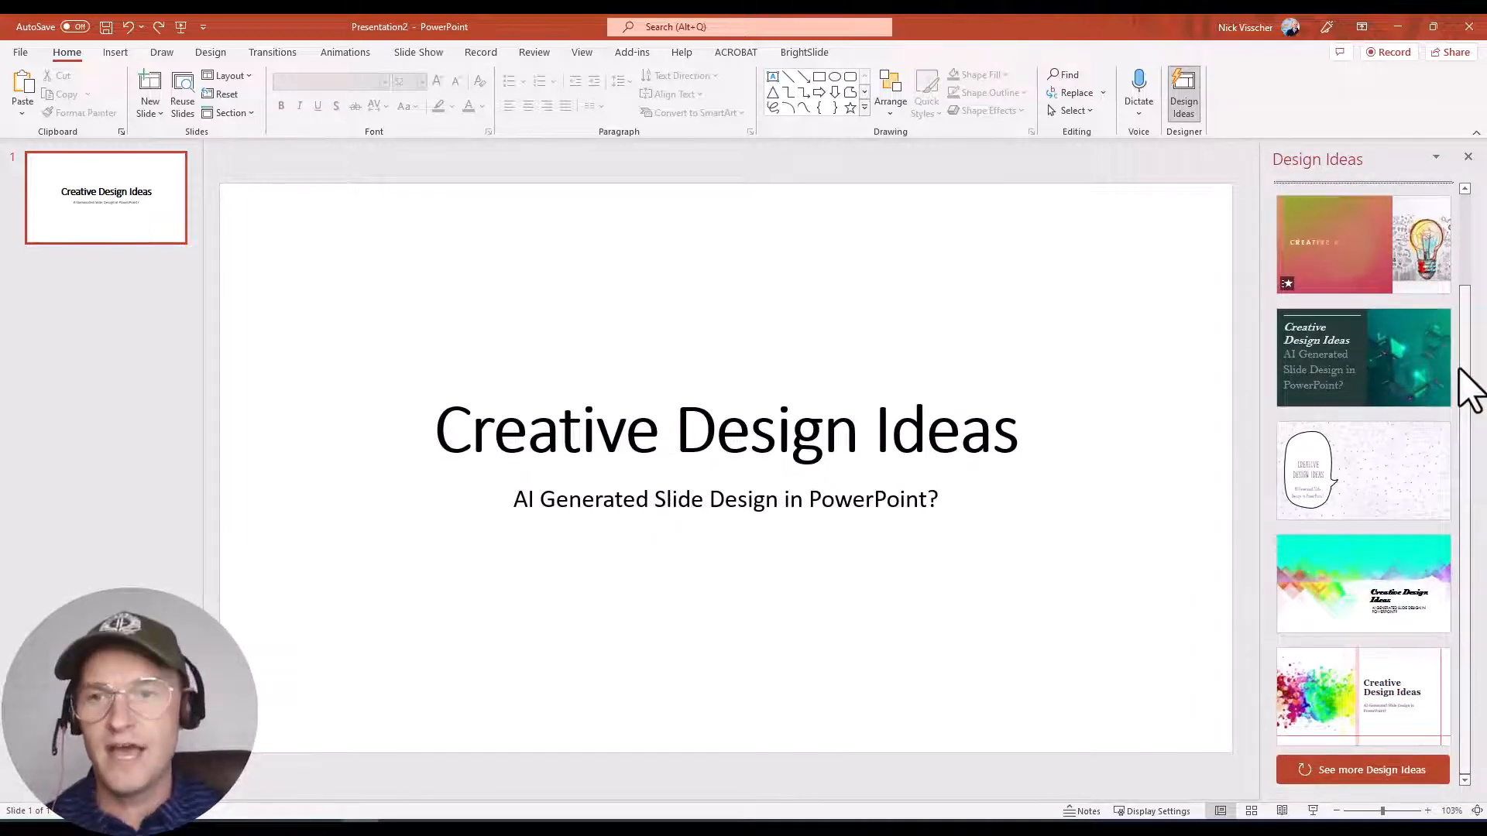